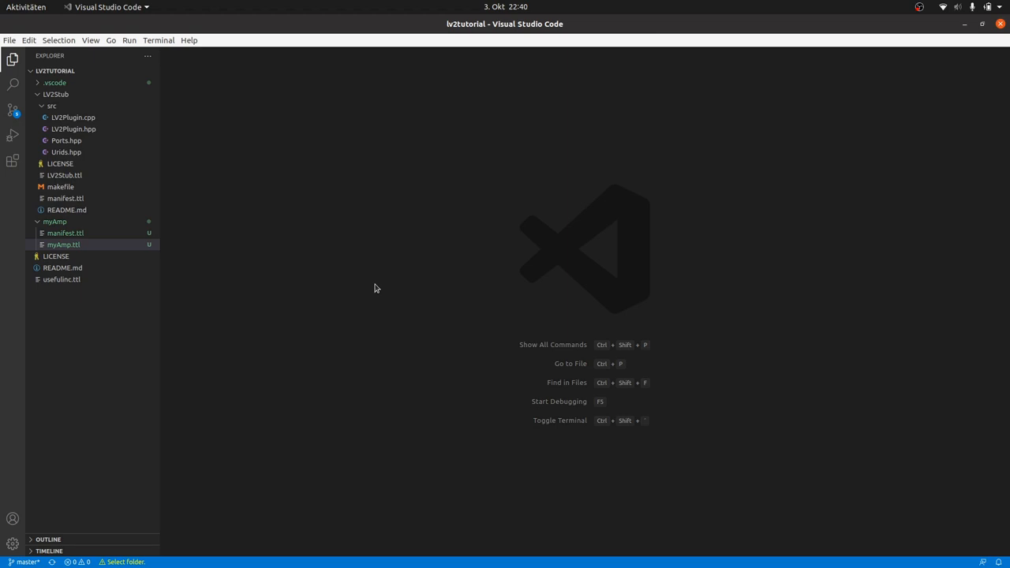
- Create a new file named myAmp.c inside the myAmp folder
right_click(55, 222)
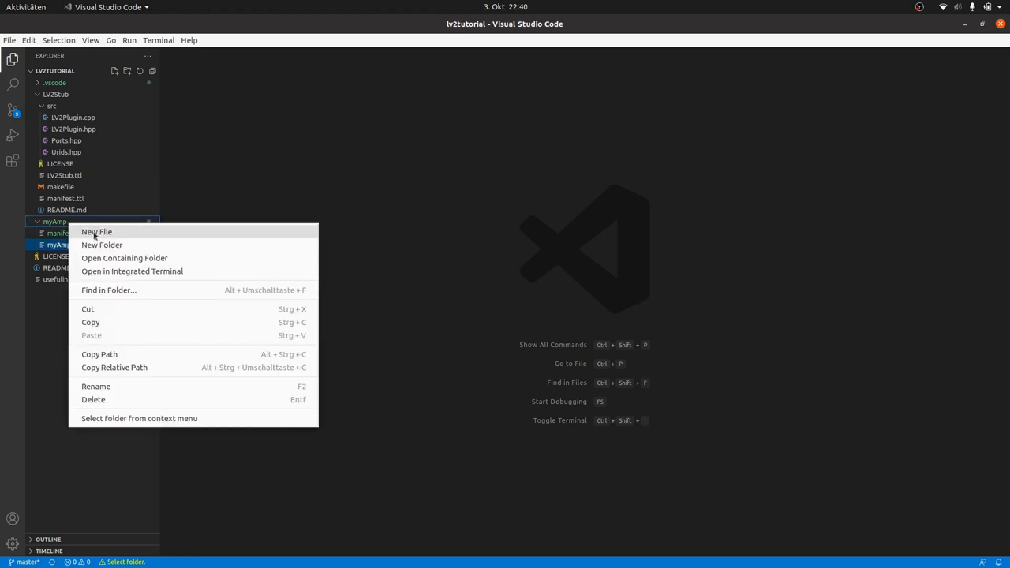
left_click(96, 231)
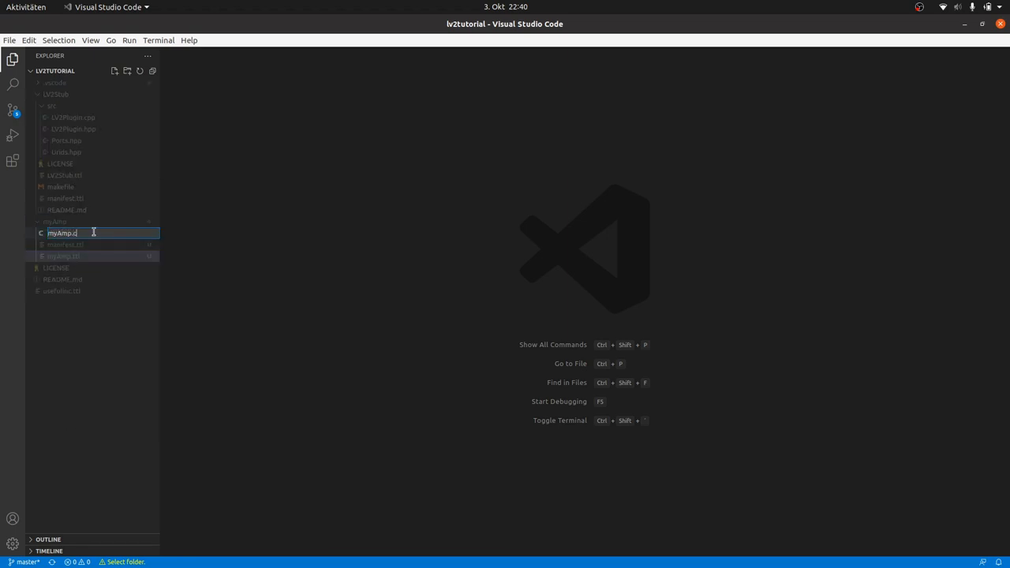
key("Return")
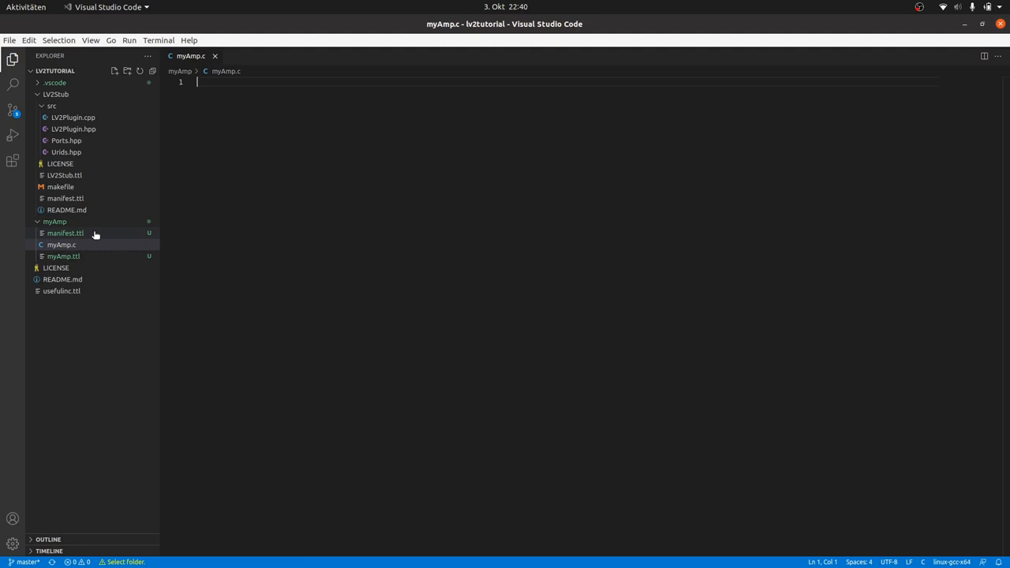
- Type the comments /* class definition */, /* internal core methods */ and /* interface */ on separate lines
type("/* class definition")
type("/* internal core methods ")
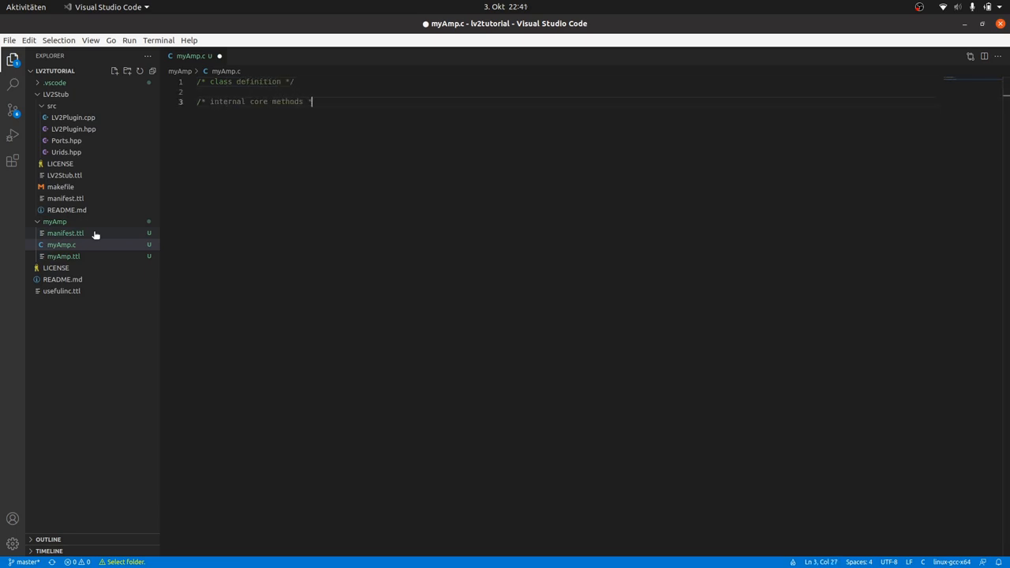
type("*/")
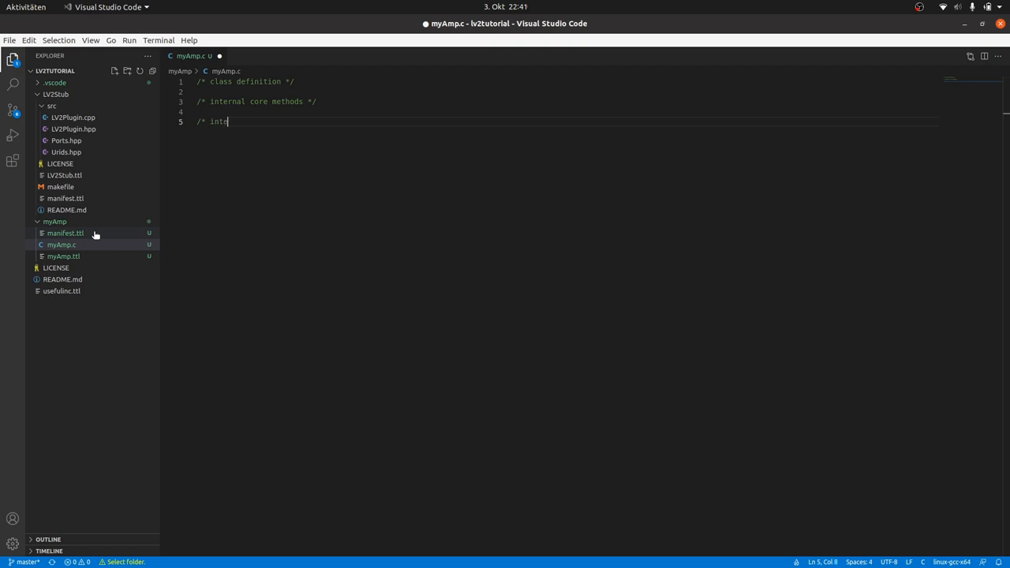
type("rface */")
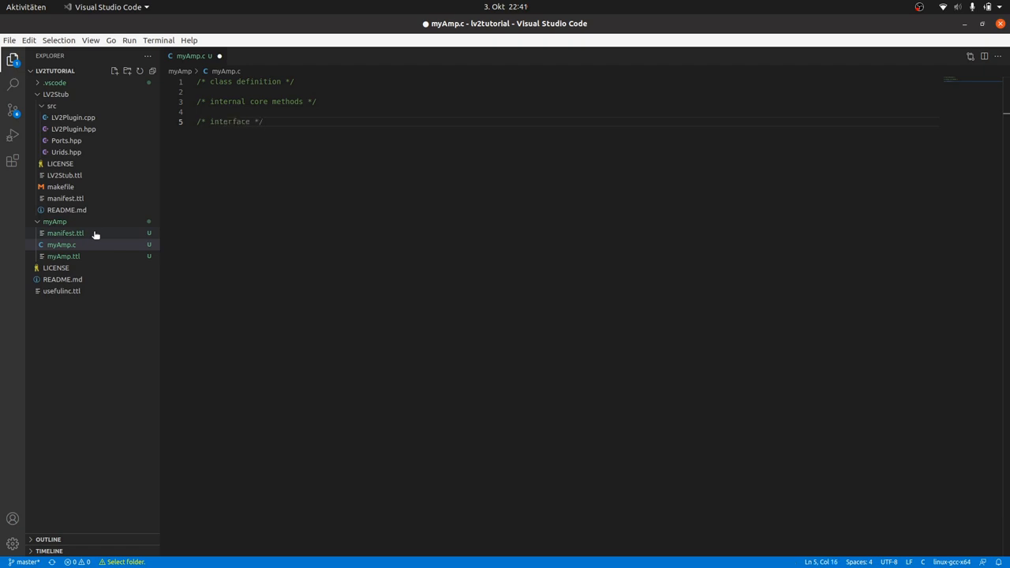
mouse_move(121, 235)
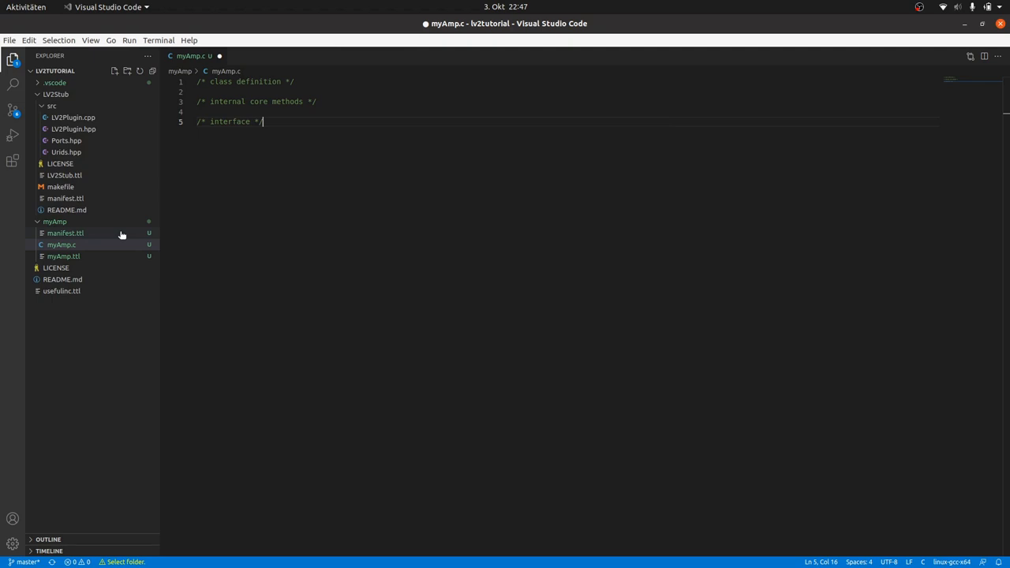
mouse_move(975, 64)
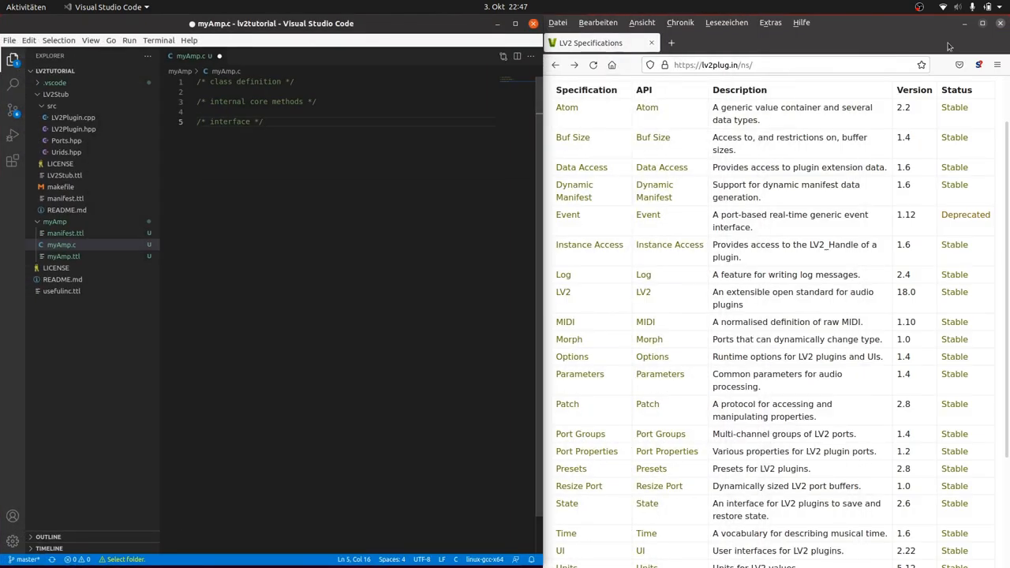
mouse_move(643, 296)
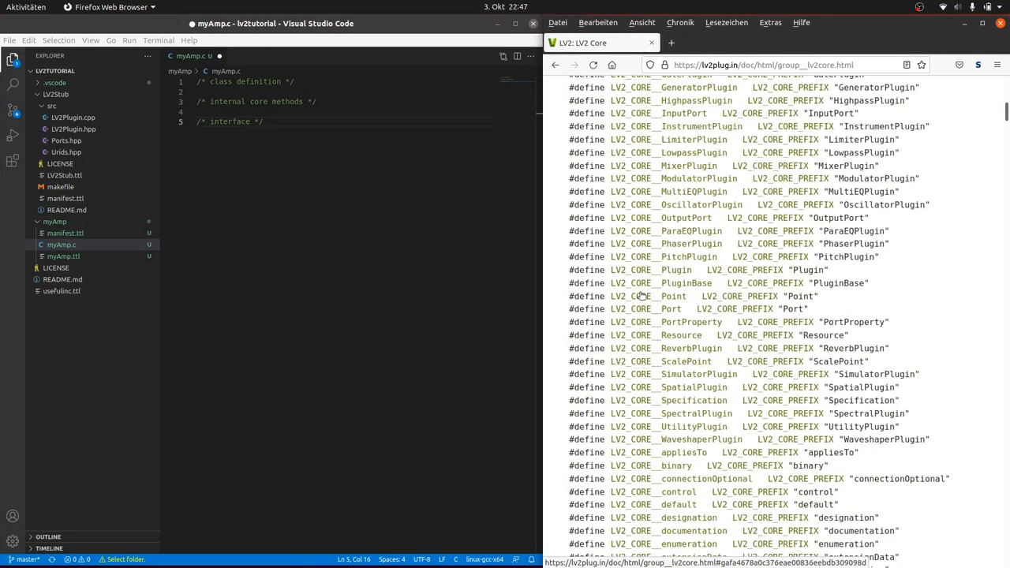
- Copy the lv2_descriptor declaration from the LV2 Core Functions docs under the interface comment
scroll("down", 3)
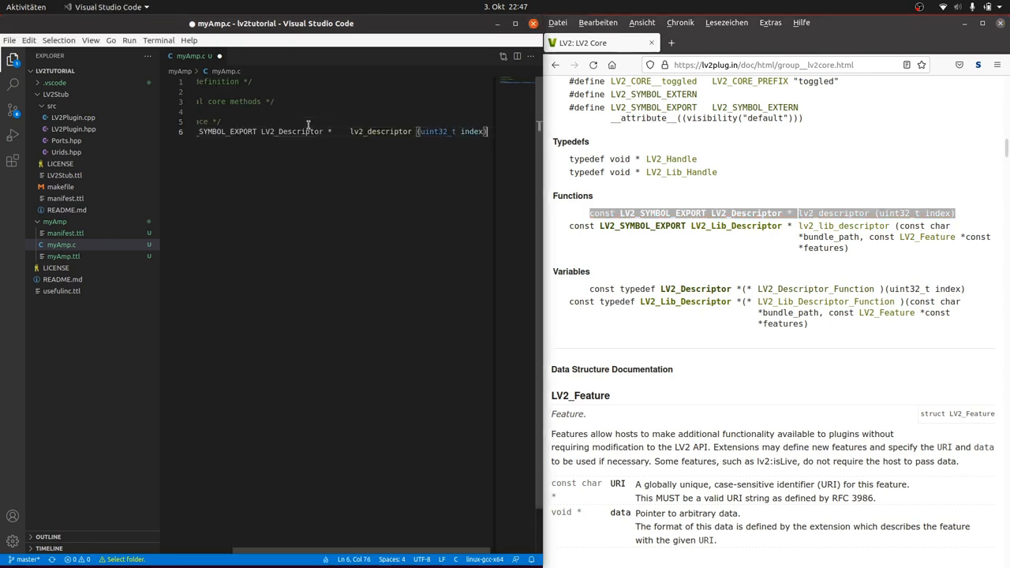
double_click(380, 131)
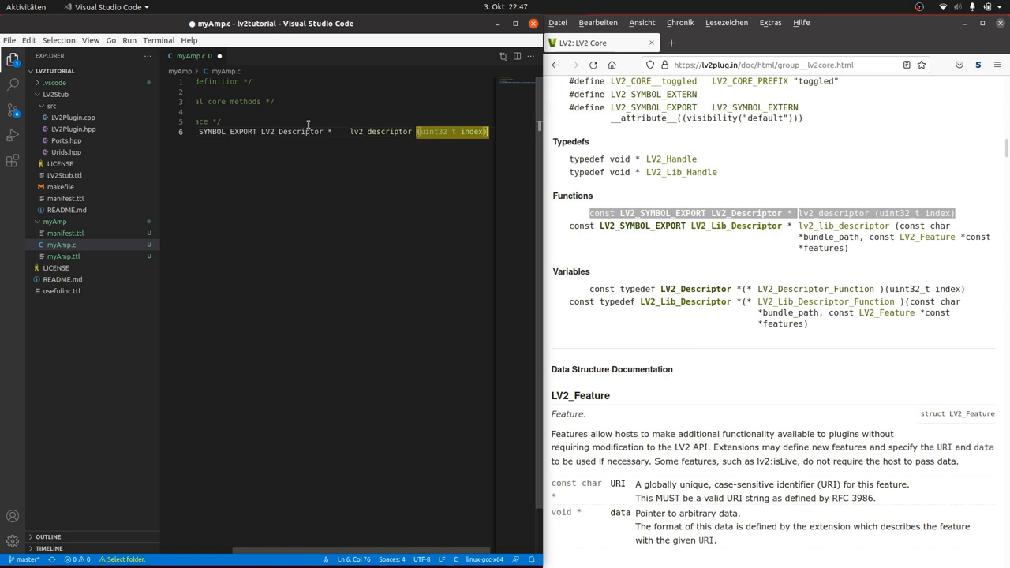
left_click(292, 132)
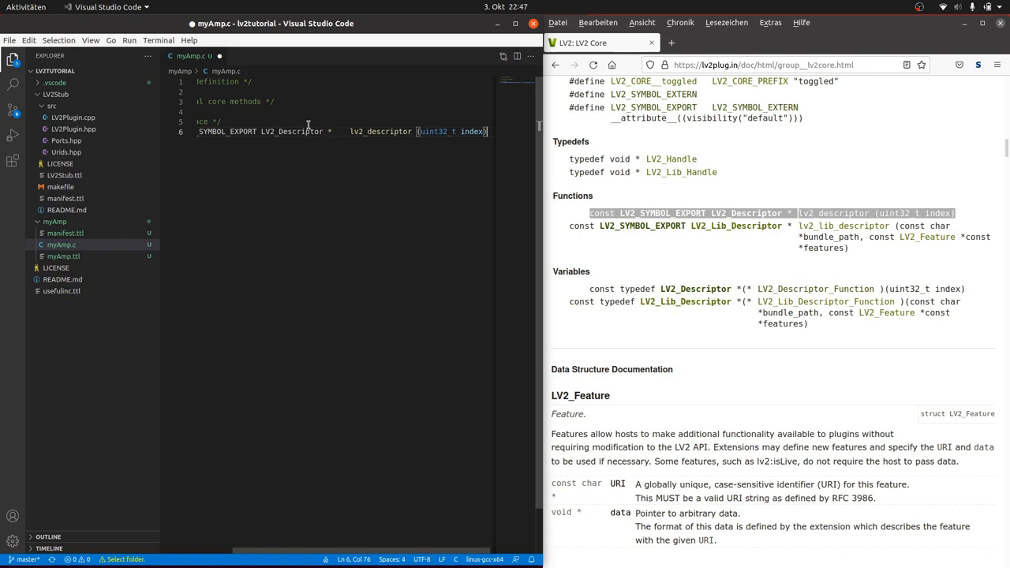
double_click(226, 131)
type("{")
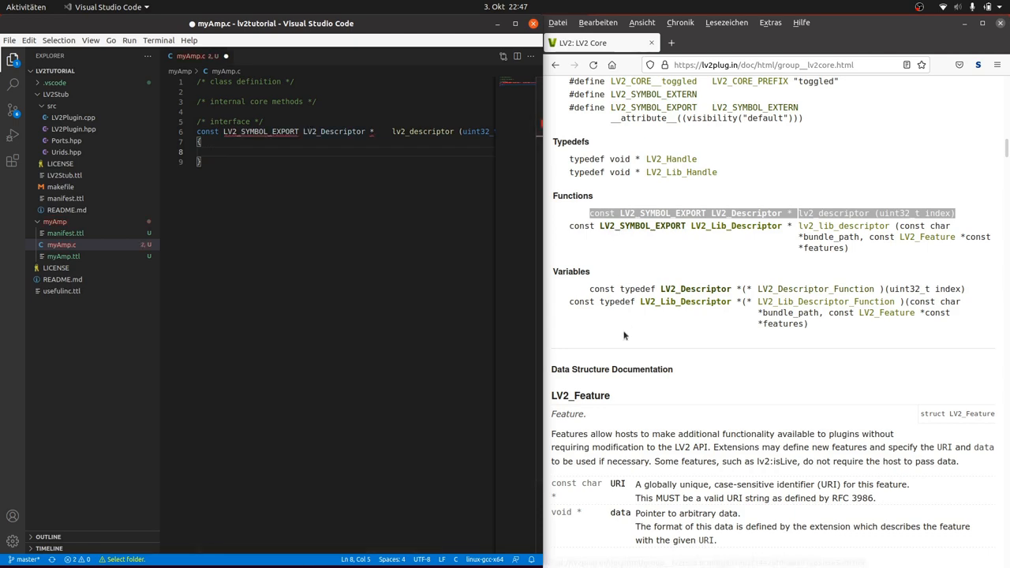
- Paste the LV2_Descriptor callbacks, instantiate through extension_data, under internal core methods
scroll("down", 3)
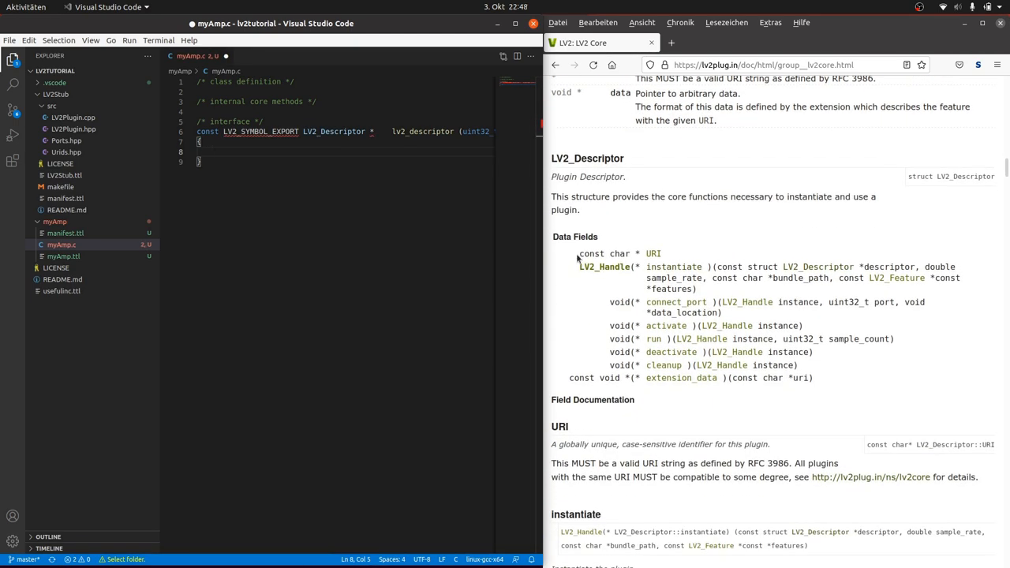
left_click_drag(578, 266, 813, 377)
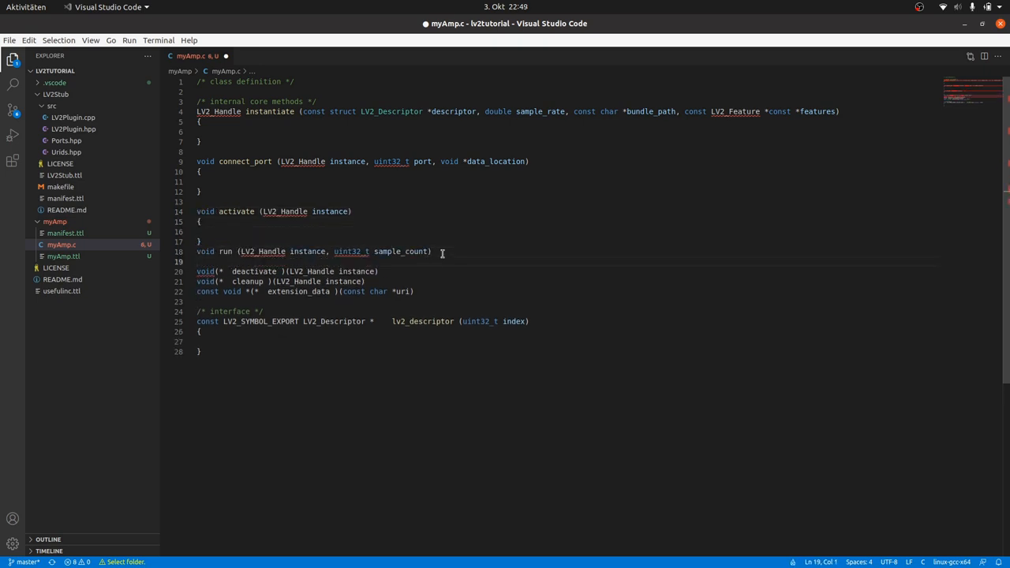
- Turn deactivate, cleanup and extension_data into empty functions and trim spaces before lv2_descriptor
key("Return")
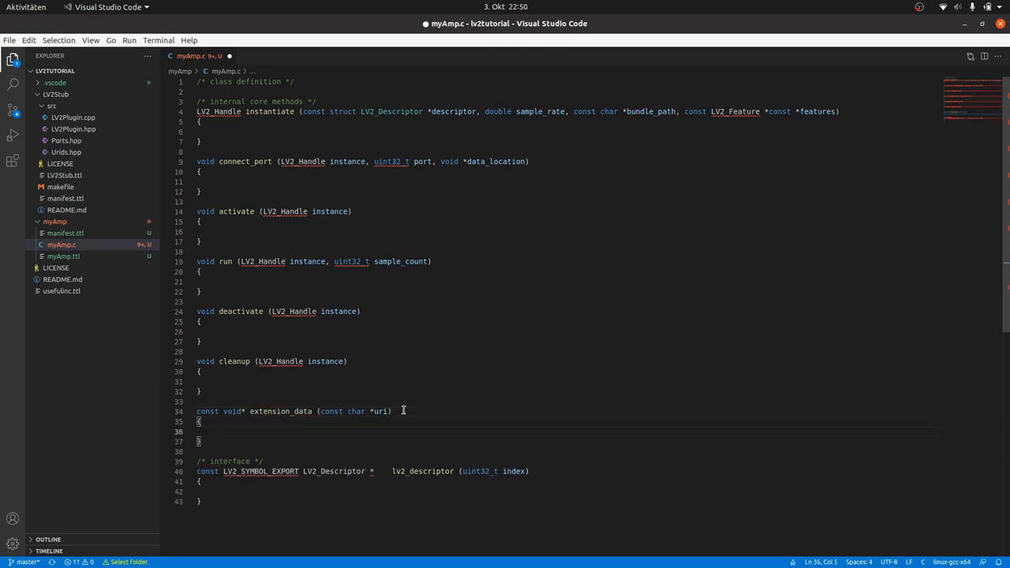
left_click(366, 471)
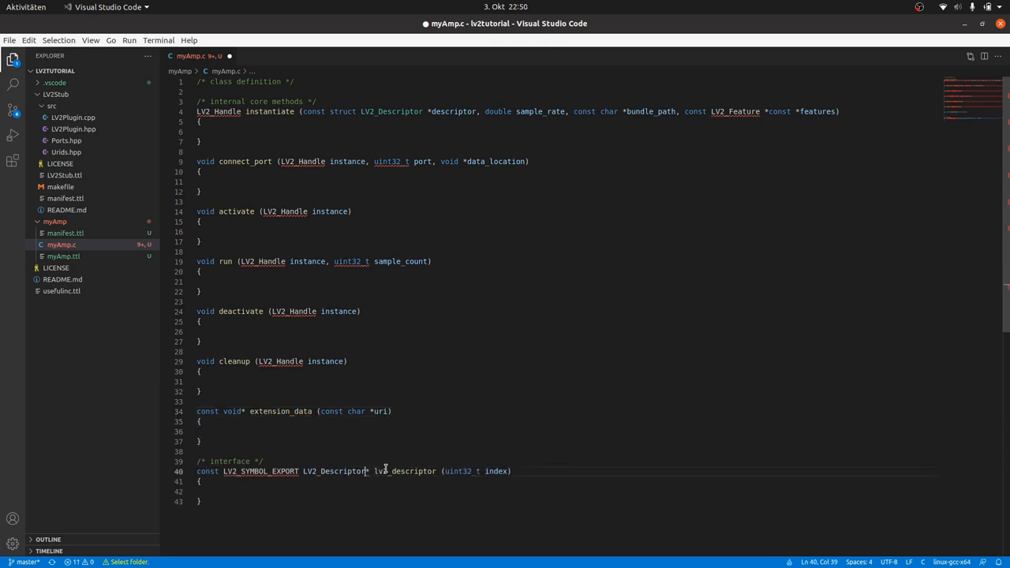
mouse_move(413, 317)
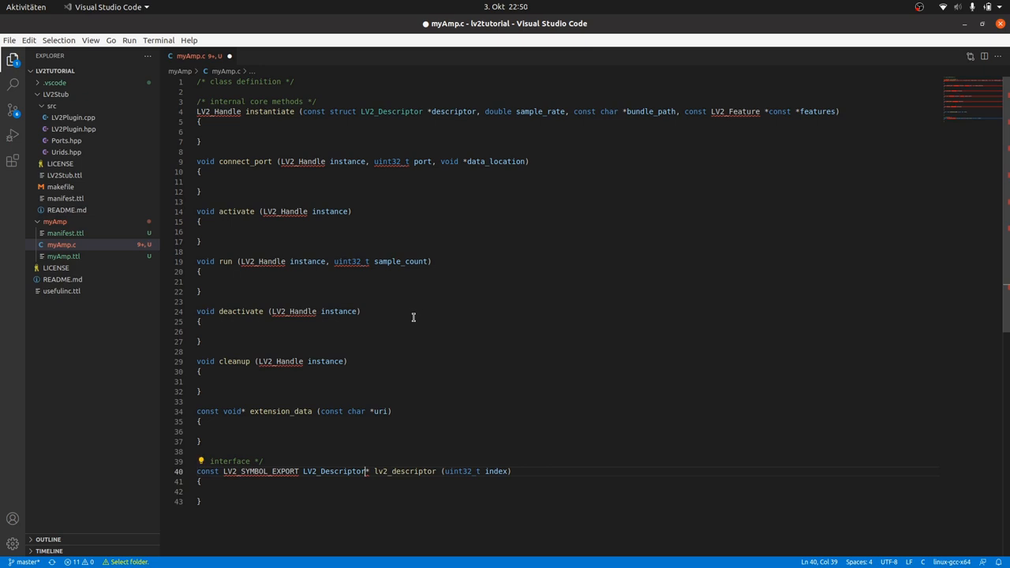
mouse_move(259, 101)
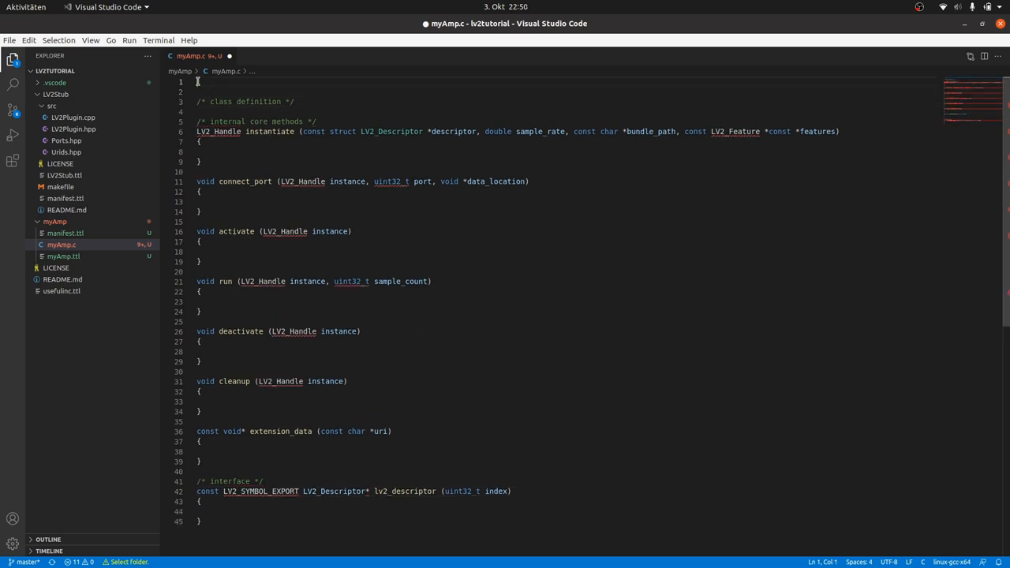
- Add /* include libs */ with #include "lv2.h" at the top of myAmp.c and save
type("/* include libs */")
left_click(566, 91)
type("#")
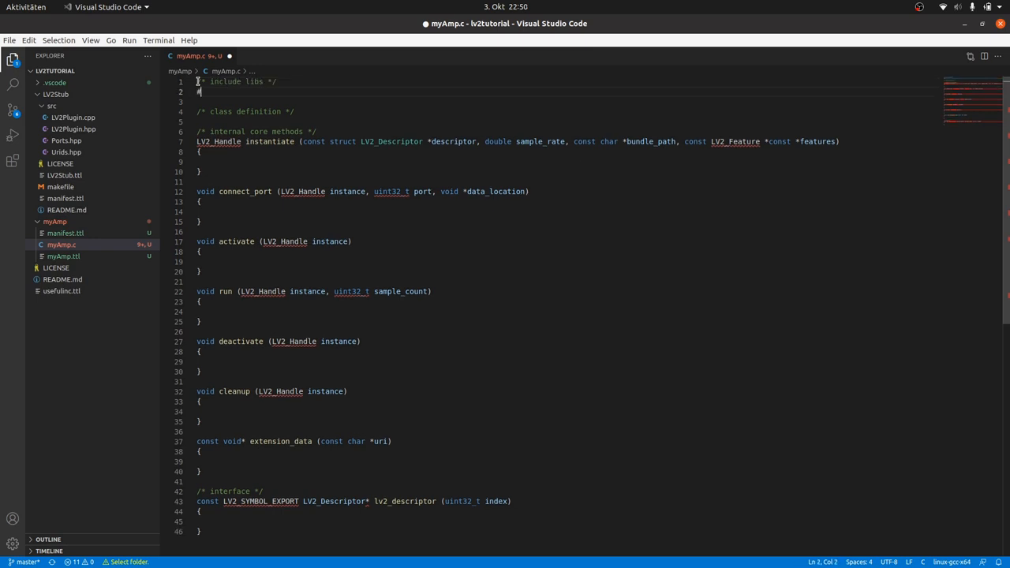
type("include \"lv2.h\"")
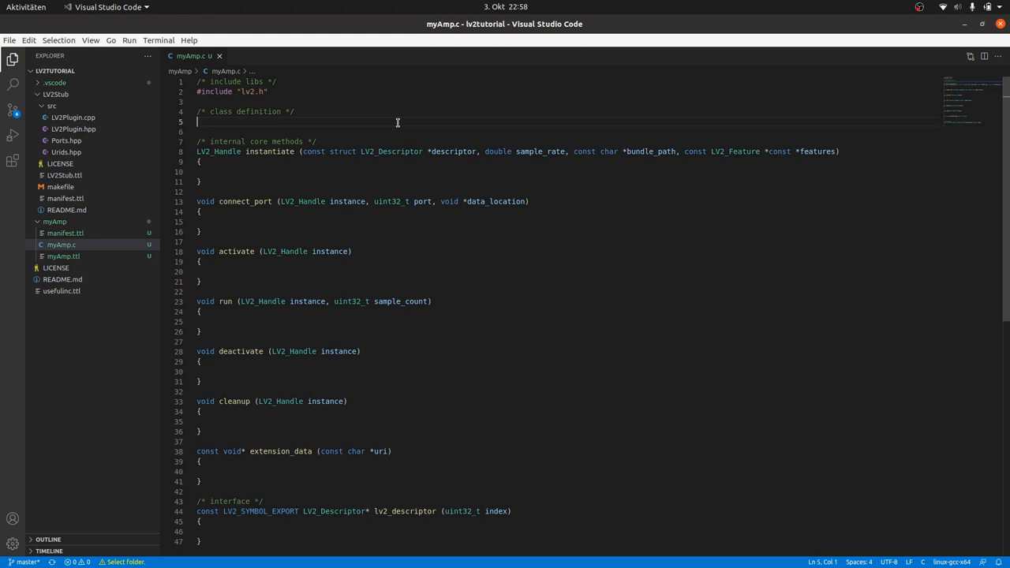
- Write typedef struct MyAmp with float* audio_in_ptr, audio_out_ptr and amp_ptr, then save
type("typedef struct")
type("} MyAmp;")
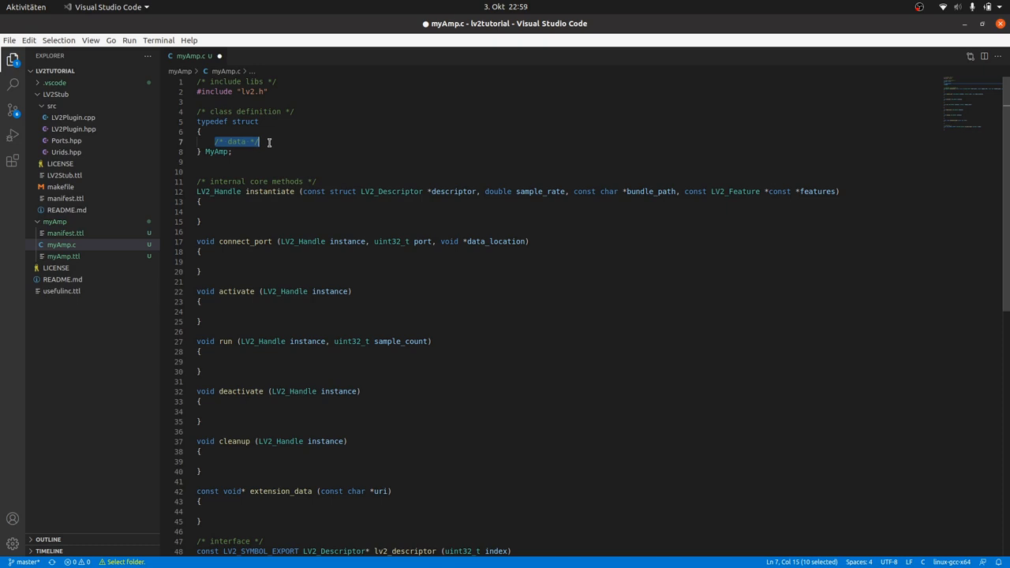
type("audio_in_ptr;")
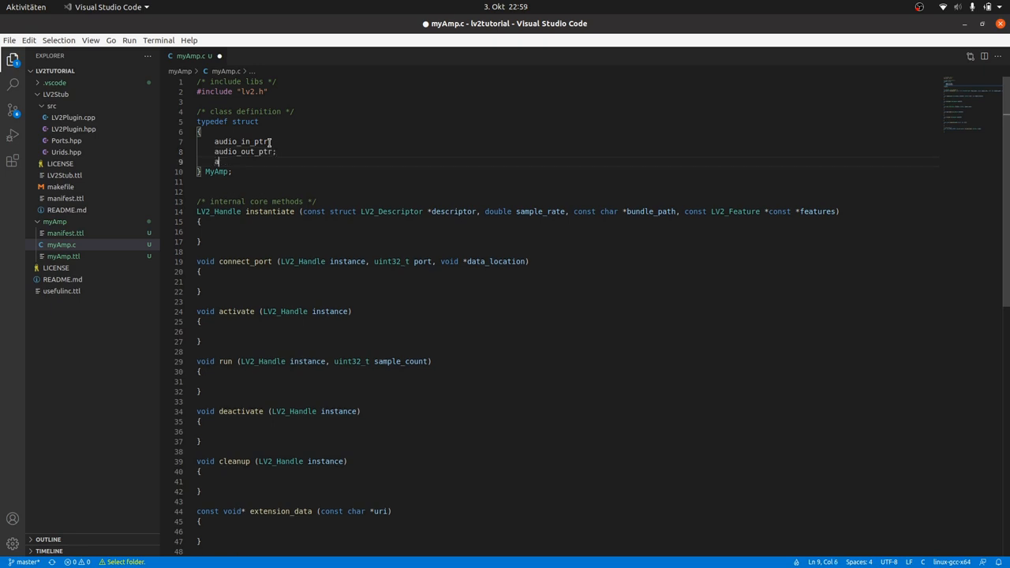
type("mp_ptr;")
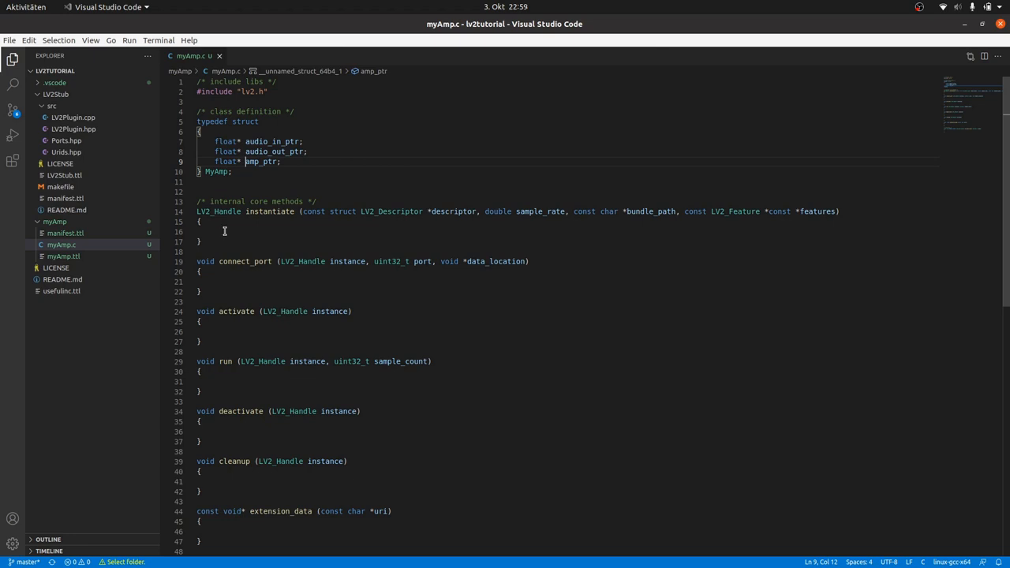
- Select the instantiate function name and look up calloc on cppreference
left_click(214, 232)
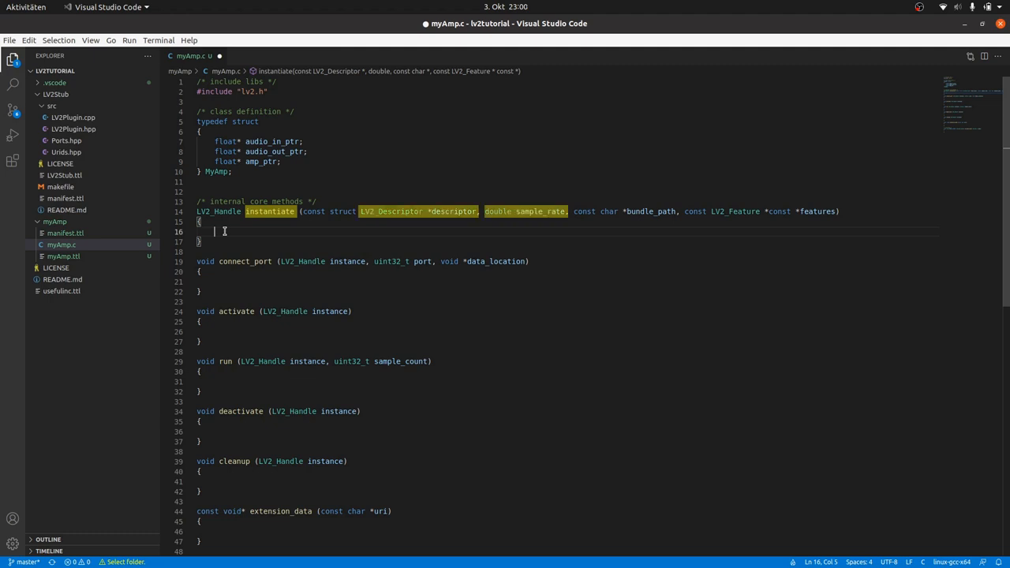
double_click(627, 211)
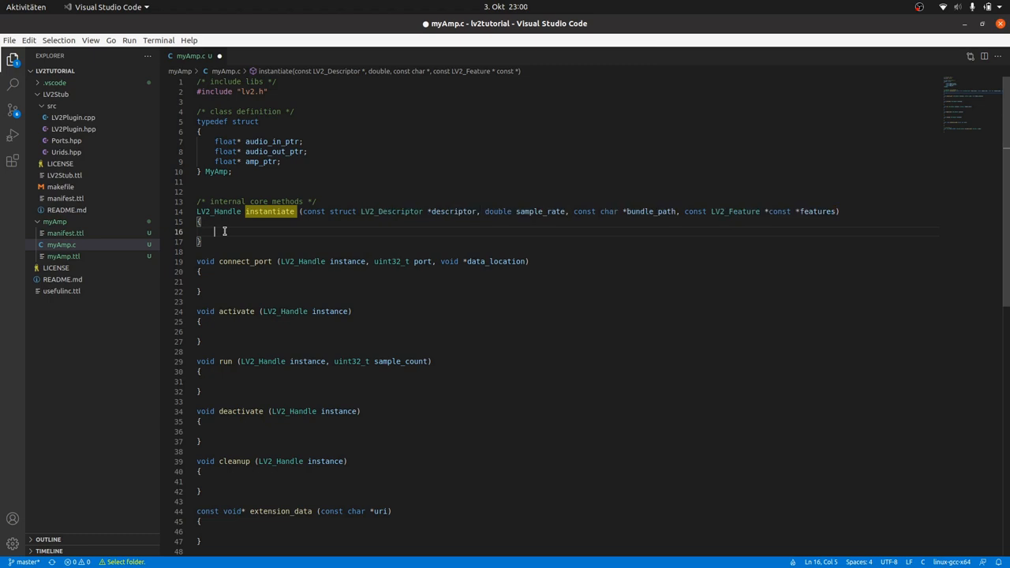
double_click(218, 211)
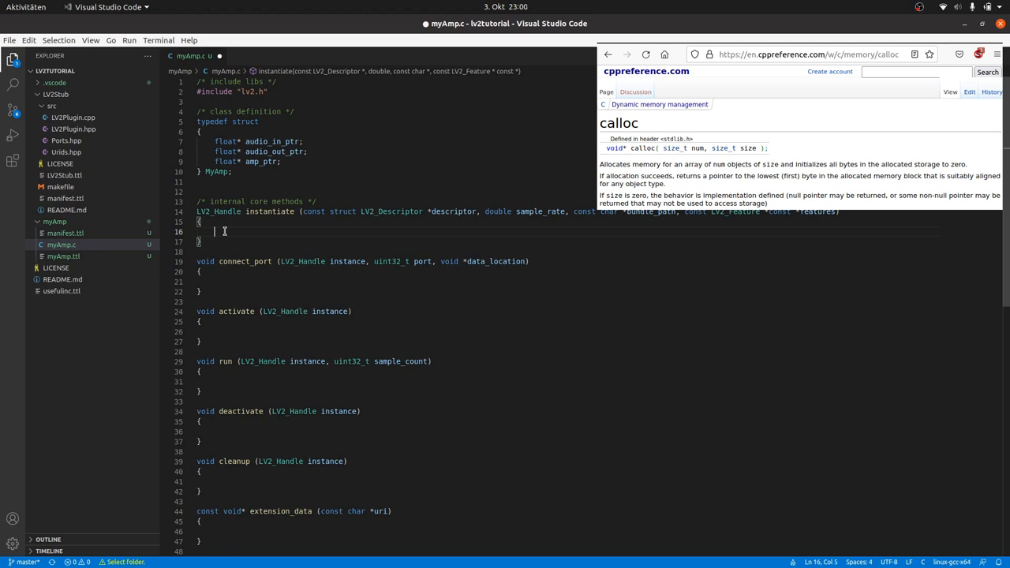
- Write 'MyAmp* m = (MyAmp*) calloc (1, sizeof (MyAmp));' and 'return m;' in instantiate
type("MyAmp* m =")
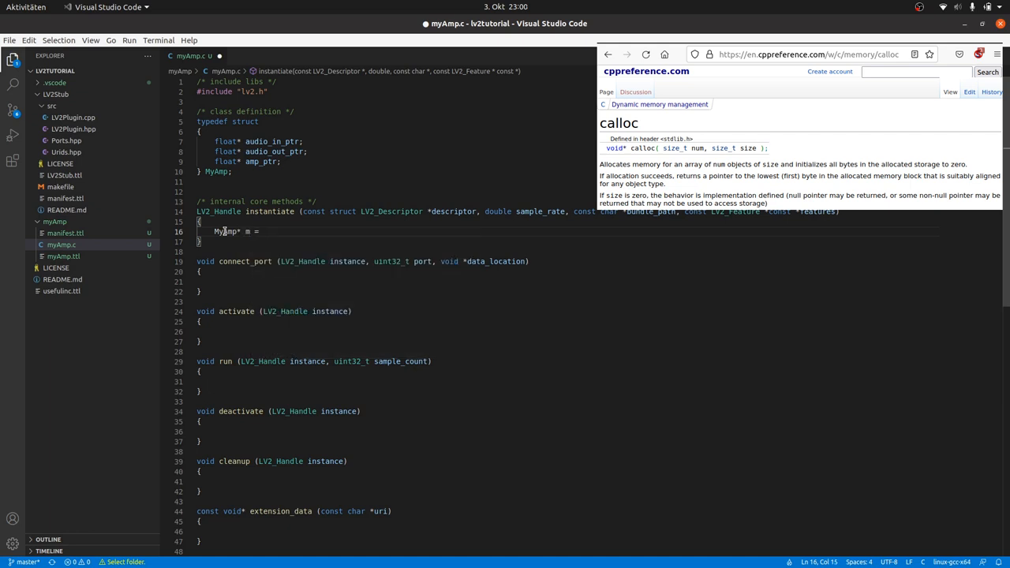
type("calloc ()")
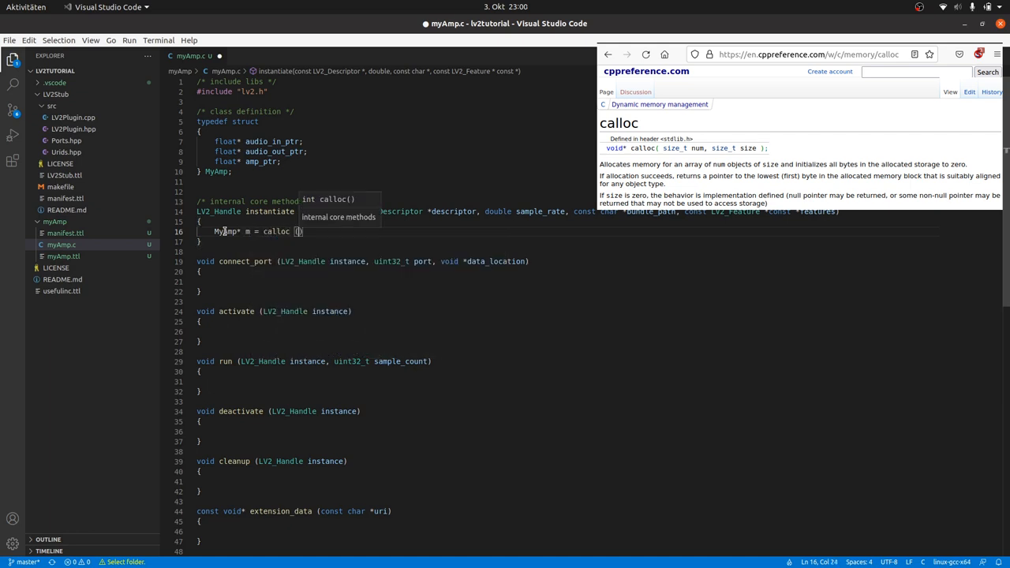
type("1, sizeof")
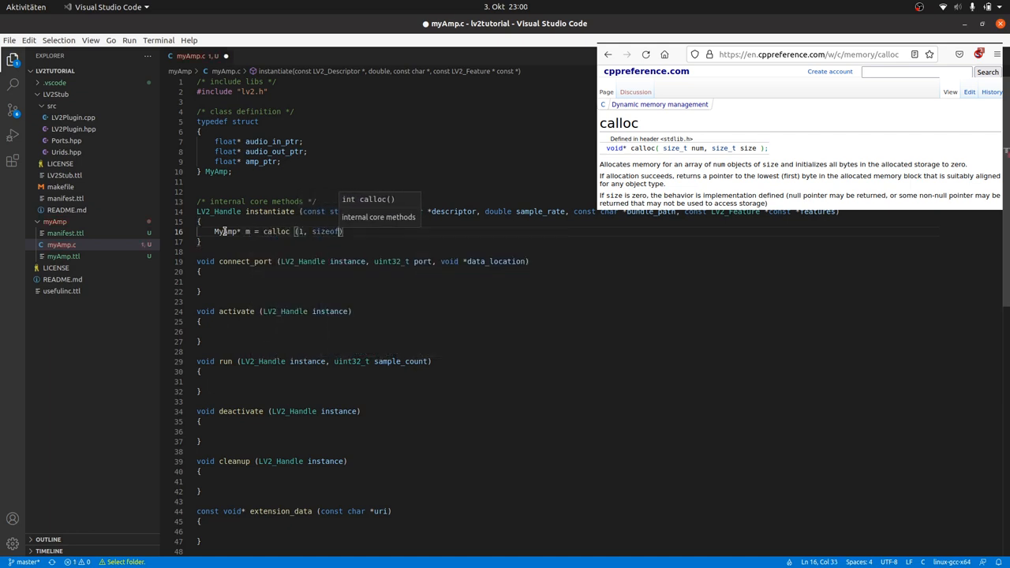
type("(MyAmp)")
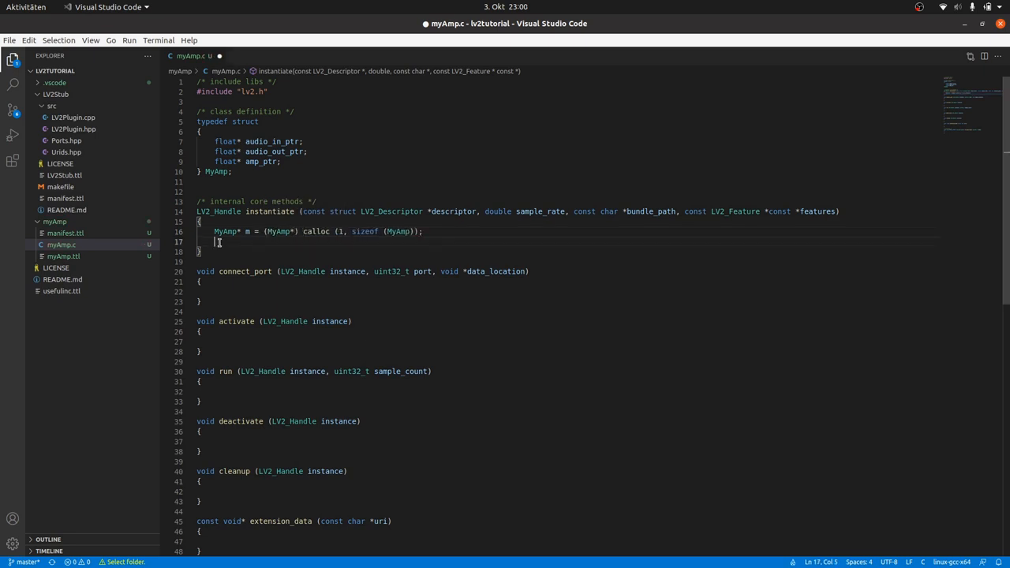
type("return m;")
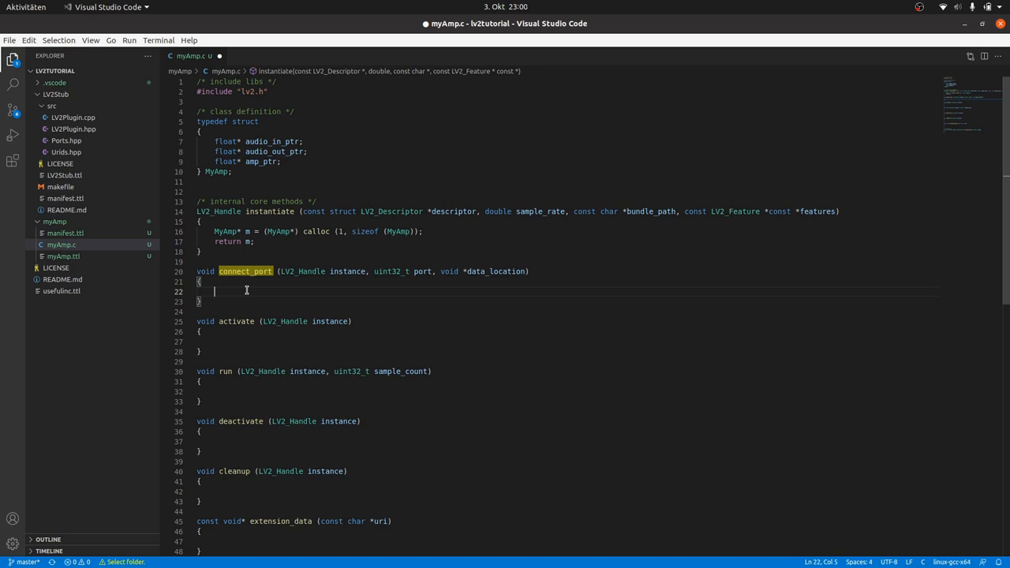
double_click(322, 270)
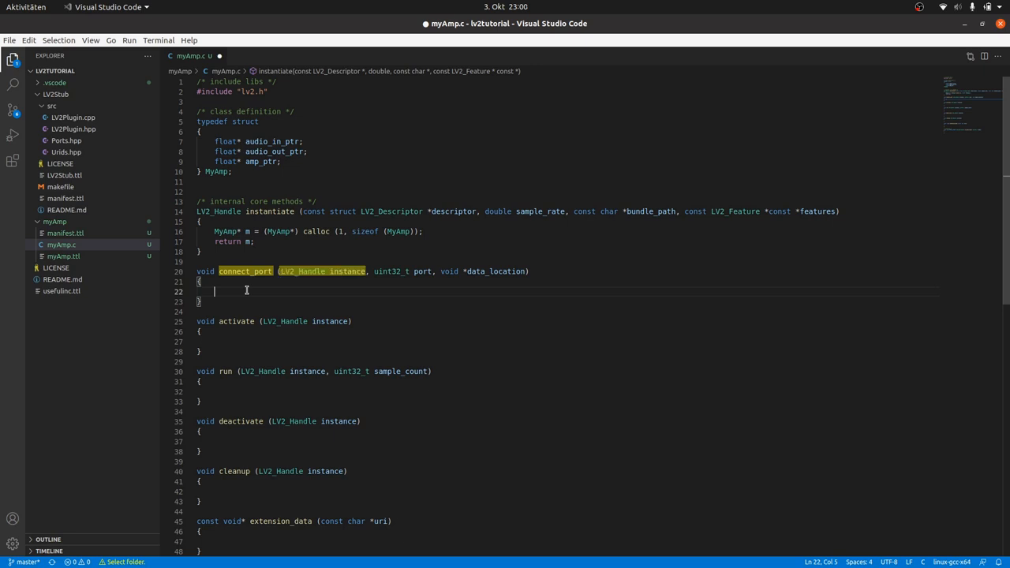
double_click(402, 271)
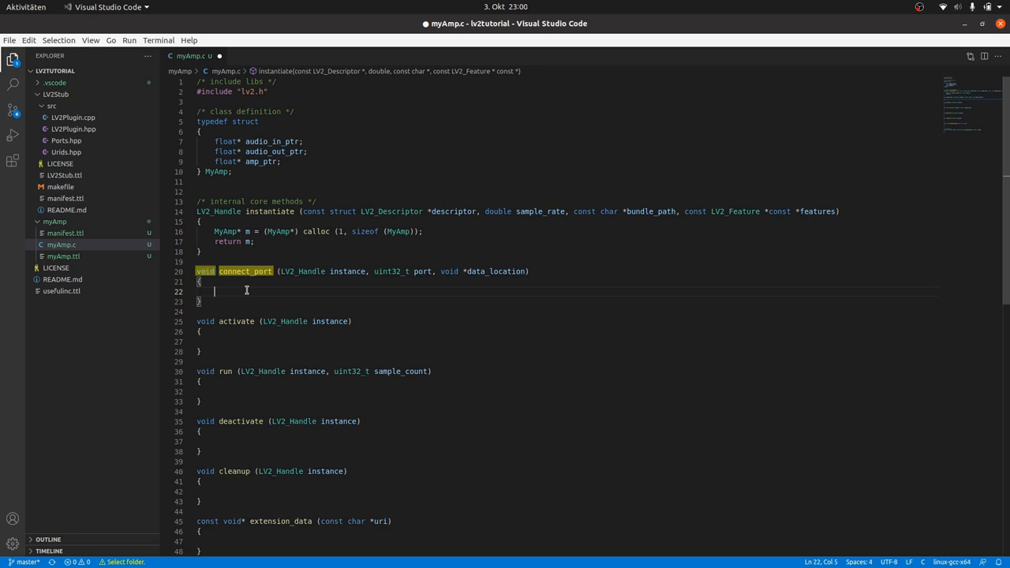
left_click(246, 290)
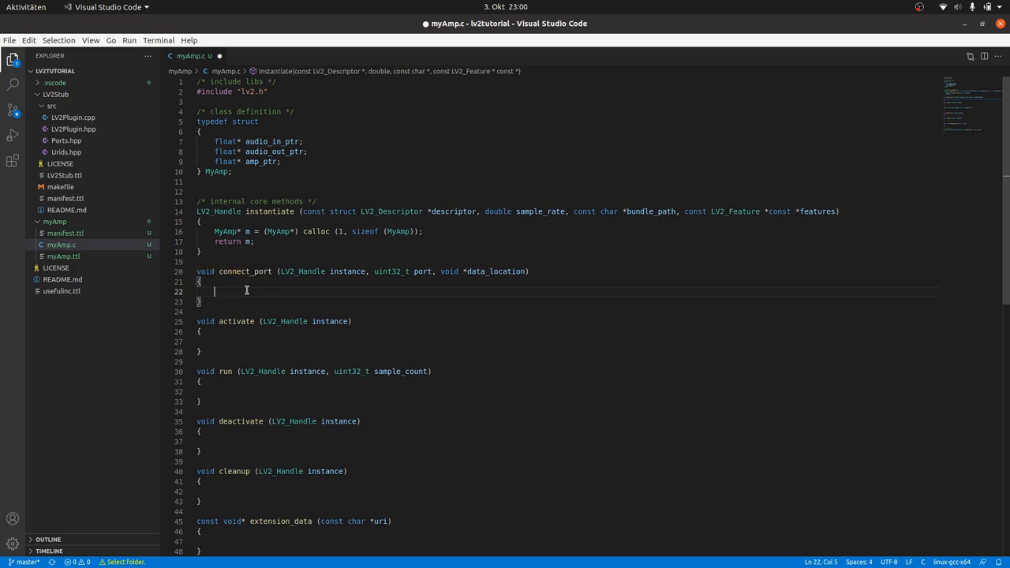
- In connect_port write 'MyAmp* m = (MyAmp*) instance;', 'if (!m) return;' and begin a switch
type("MyAmp* m = (")
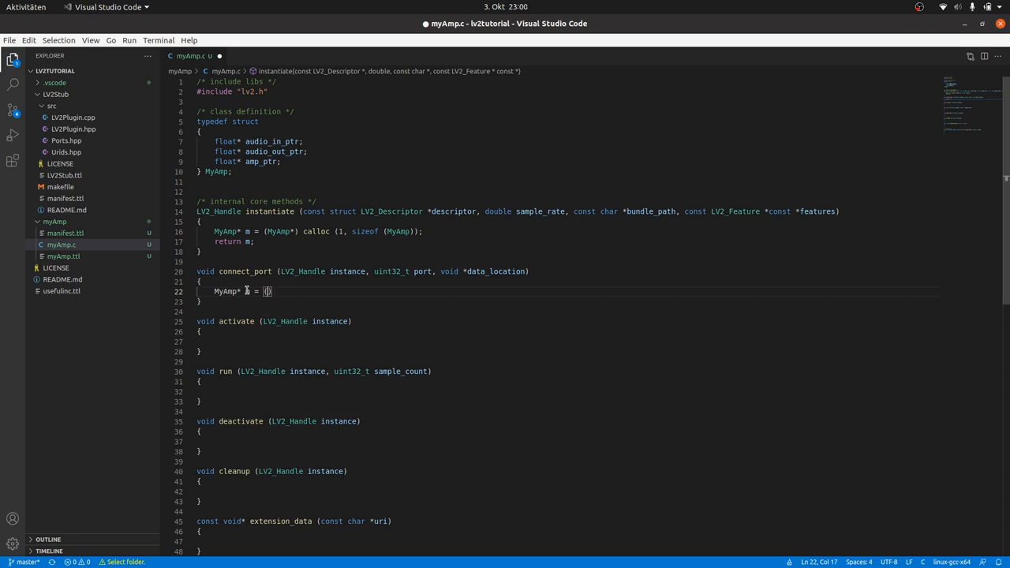
type("(MyAmp*) instance;")
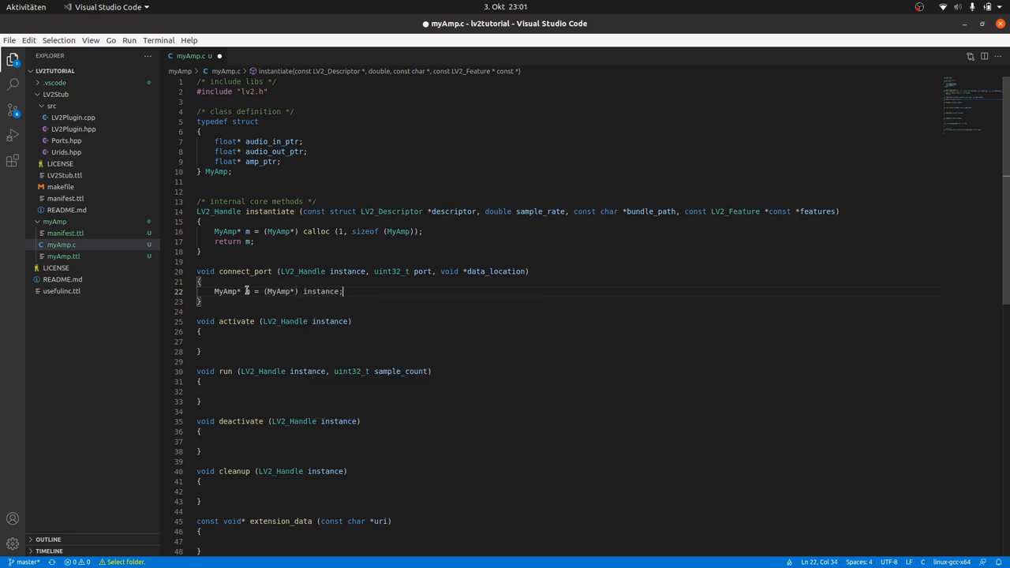
type("if")
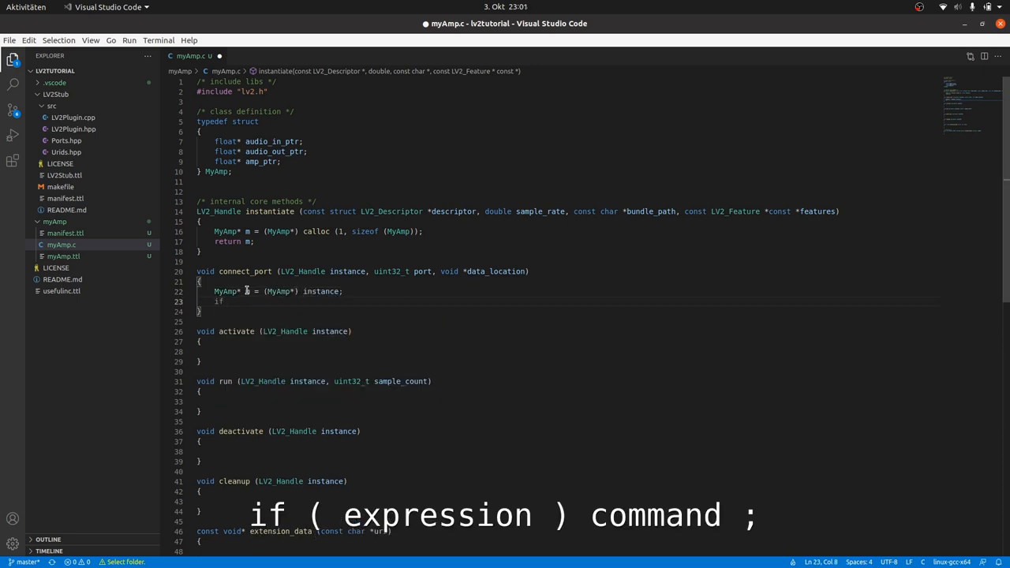
type("()")
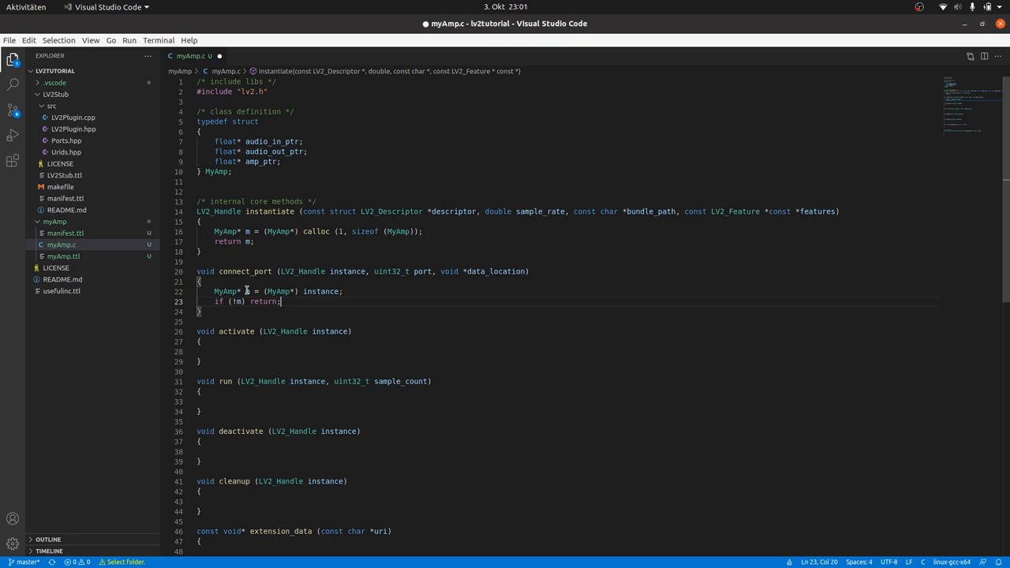
type("switch")
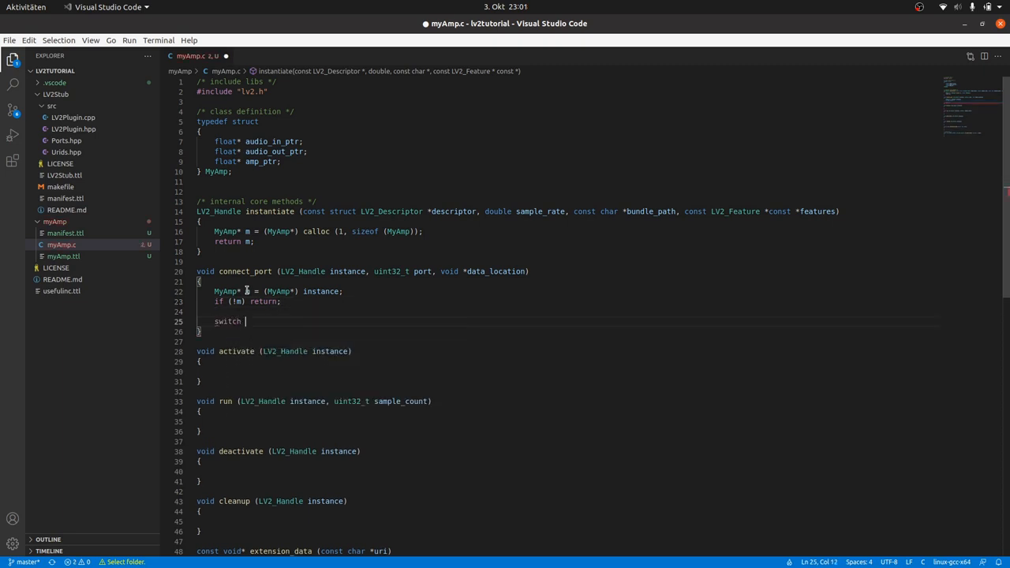
- Write a switch on port storing data_location in audio_in_ptr, audio_out_ptr and amp_ptr for cases 0–2
type("(port)")
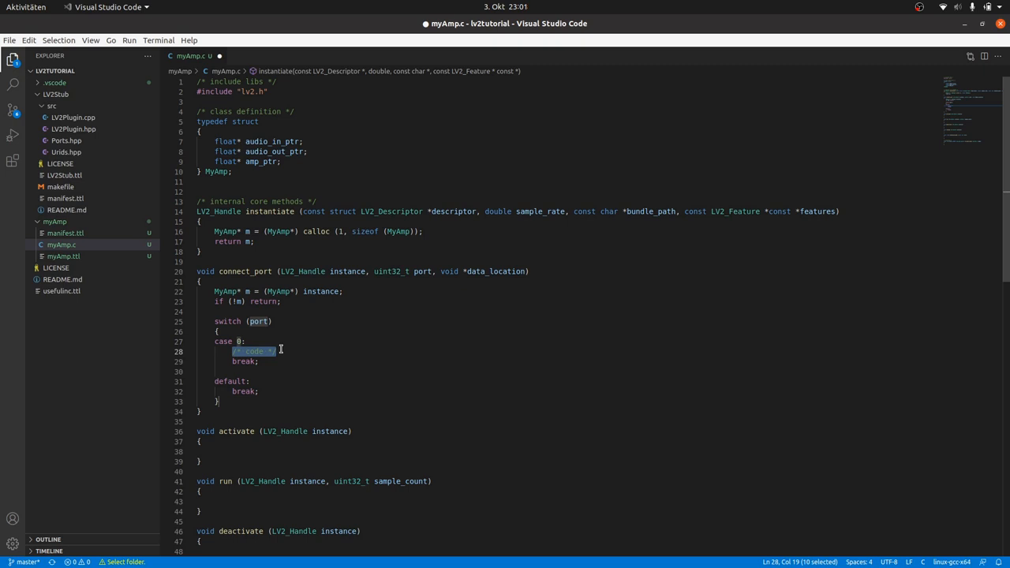
type("->")
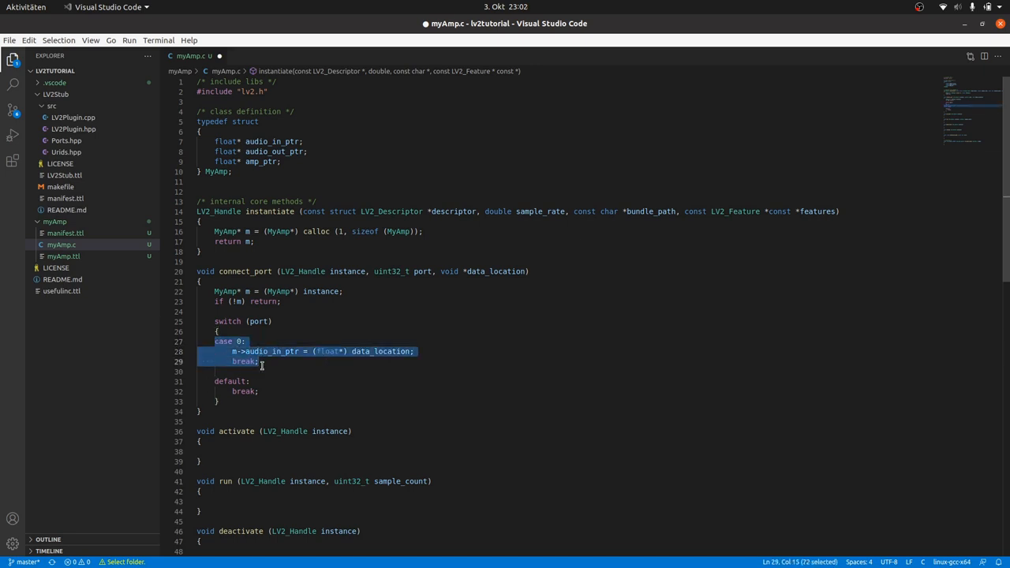
key("ctrl+v")
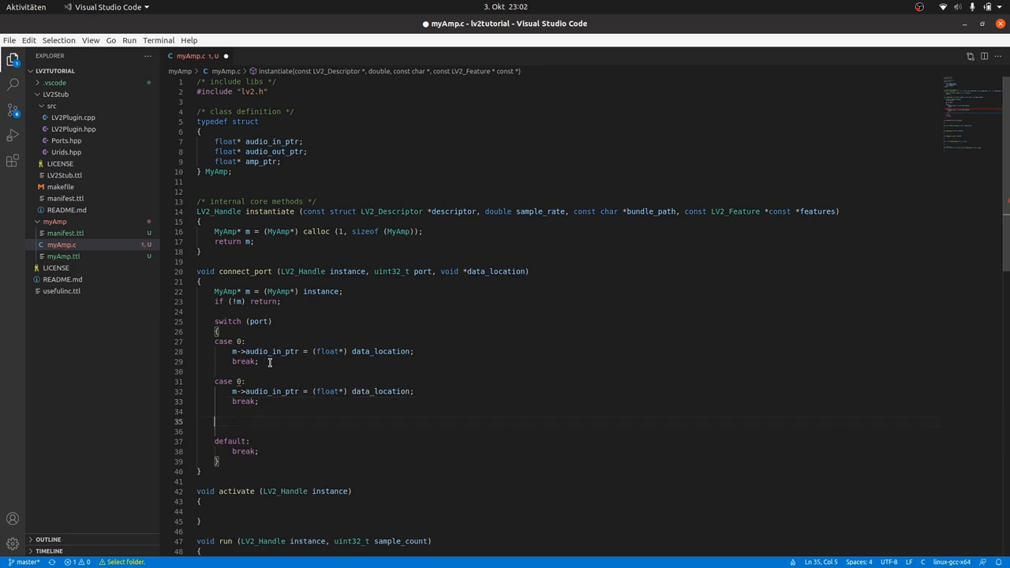
type("1")
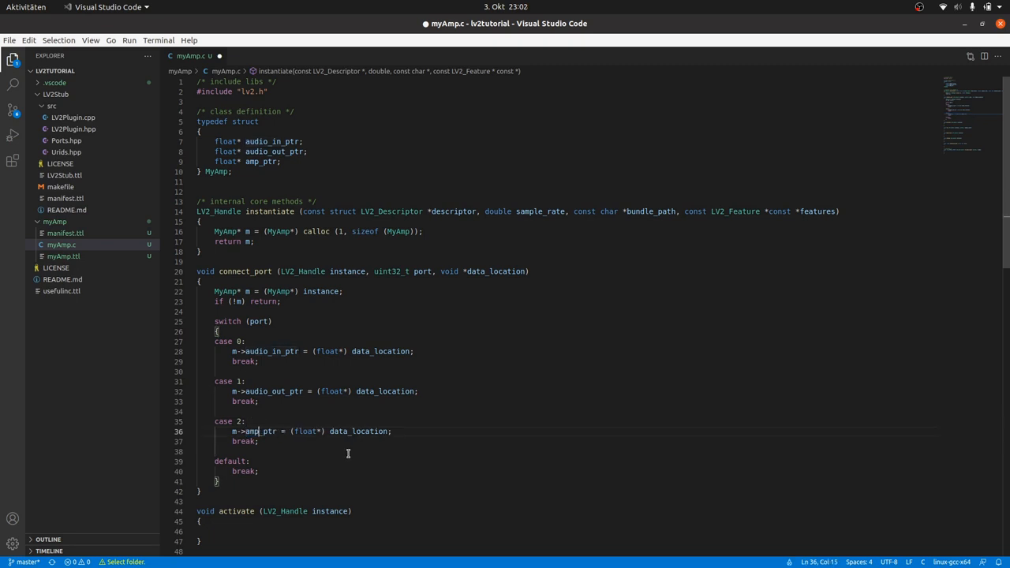
double_click(230, 461)
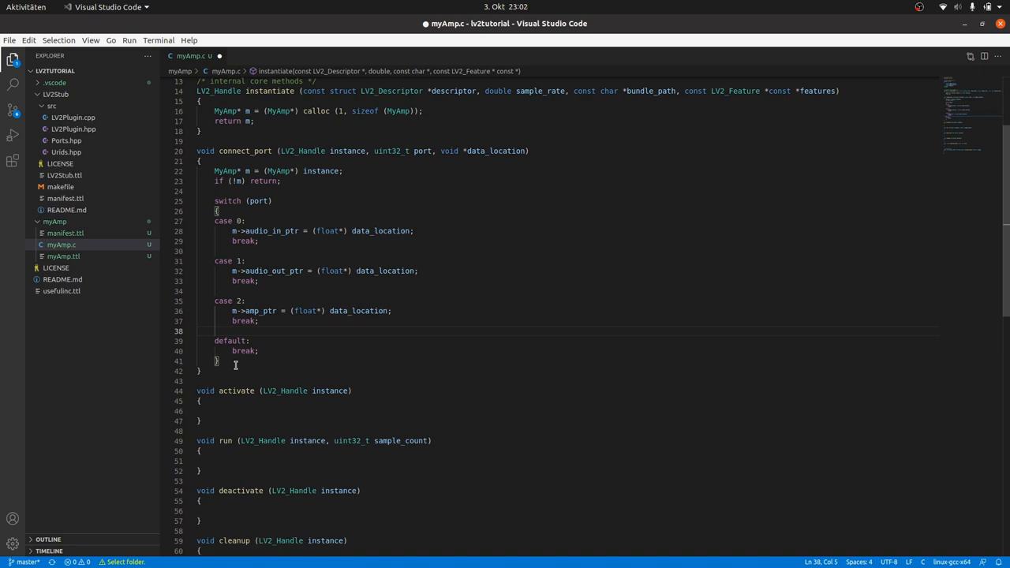
- Add '/* not needed here */' comments to activate and deactivate and save myAmp.c
scroll("down", 3)
type("/*")
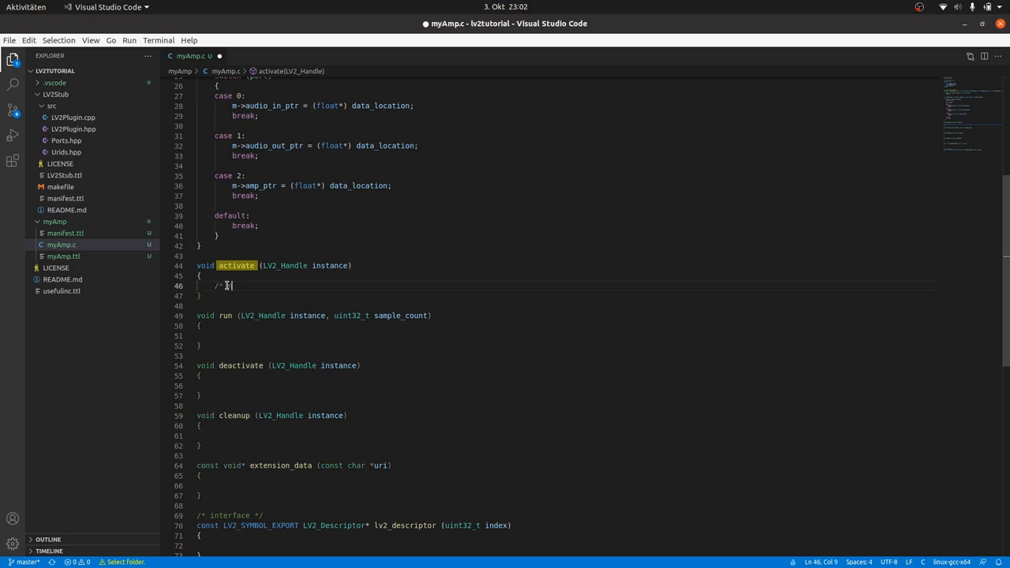
type("not needed here */")
left_click(567, 386)
type("/*")
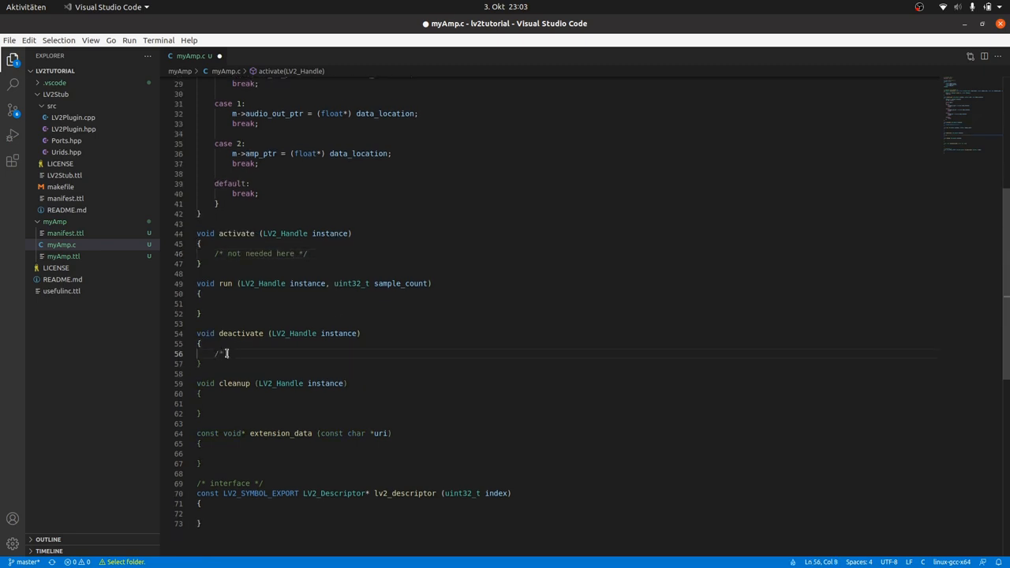
type("not needed here */")
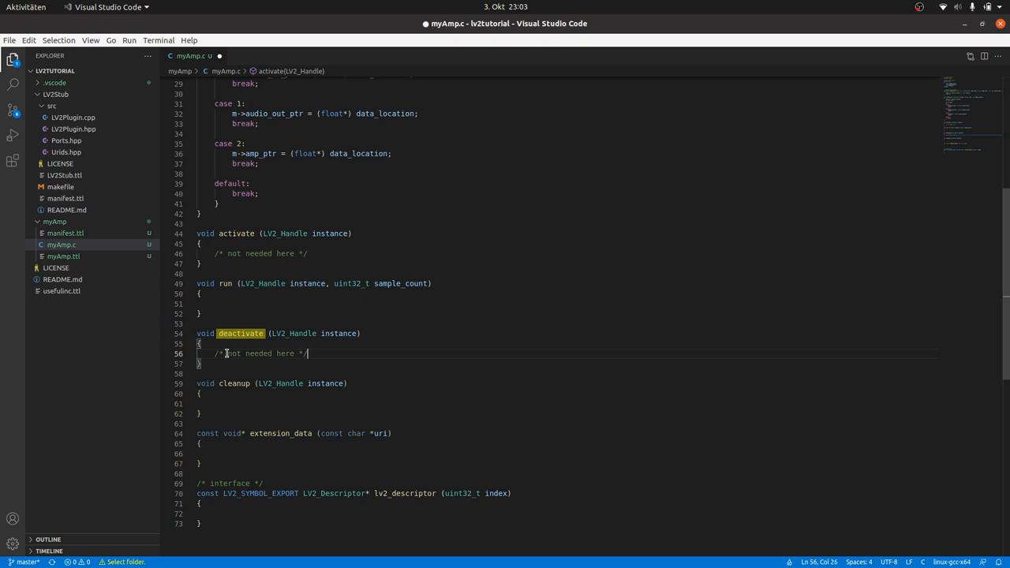
key("ctrl+s")
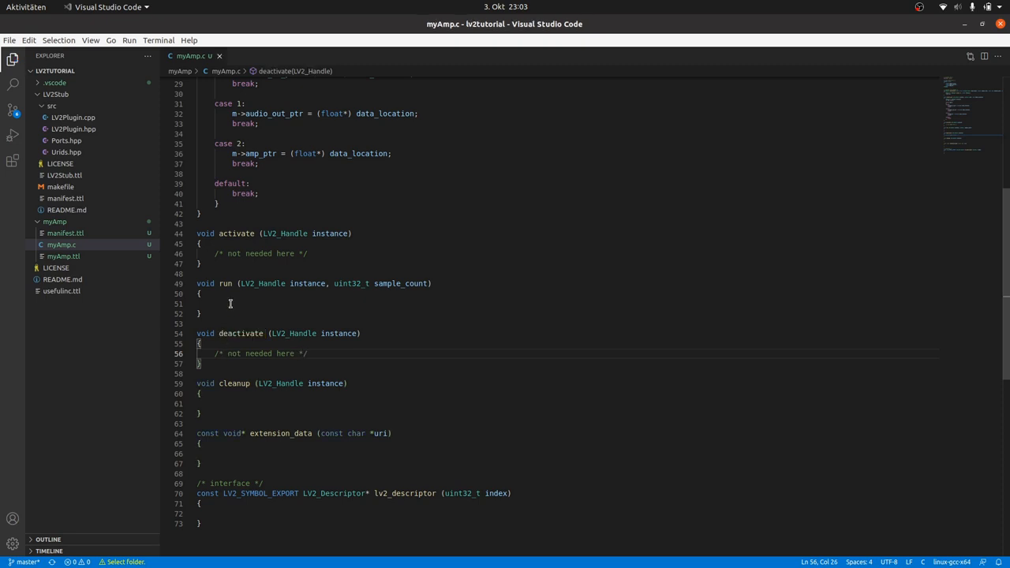
left_click(229, 304)
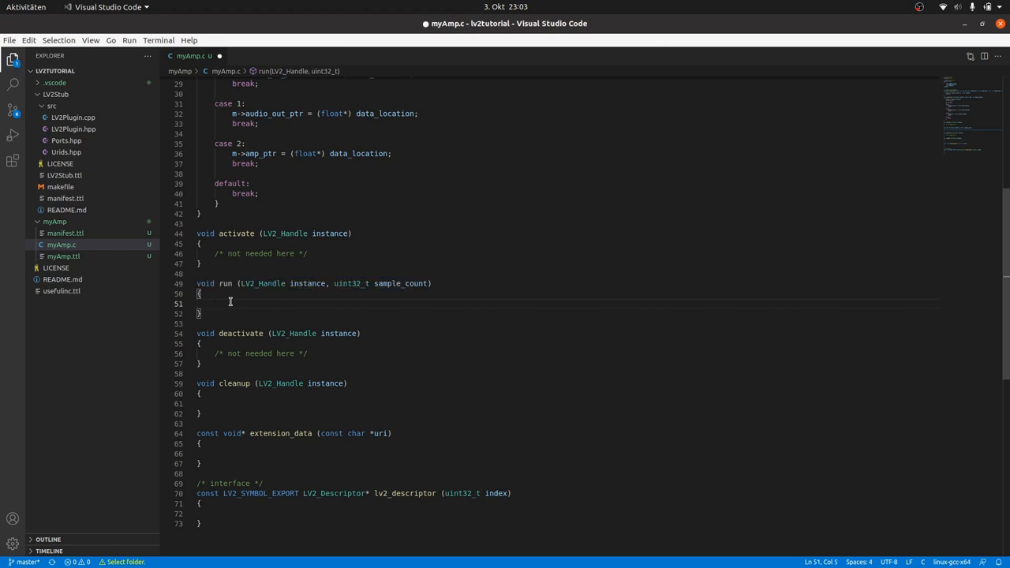
- In run, cast instance to MyAmp* m and return if m or any port pointer is null
type("MyAmp* m = (")
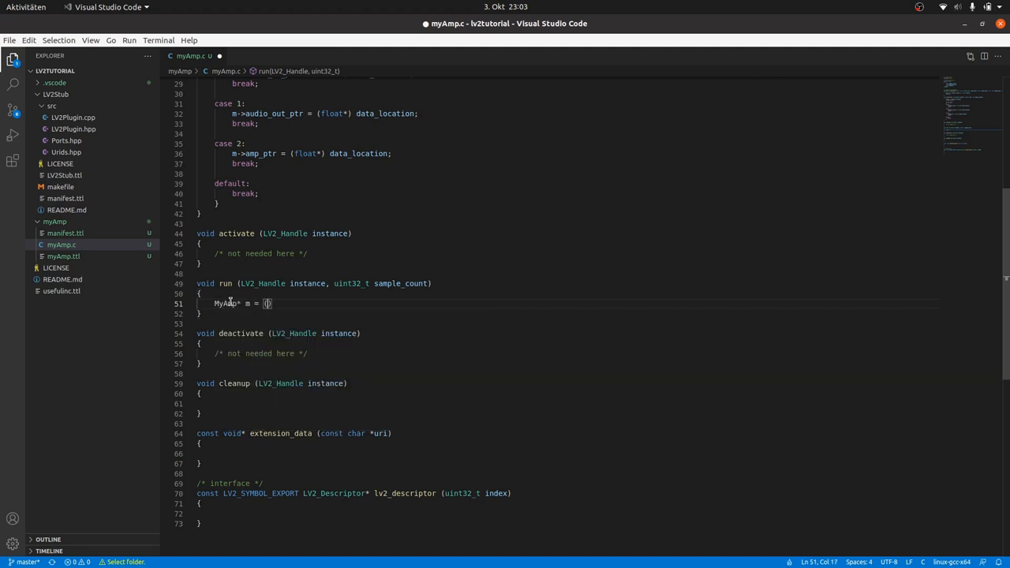
type("(MyAmp*) instance;")
type("if (!m")
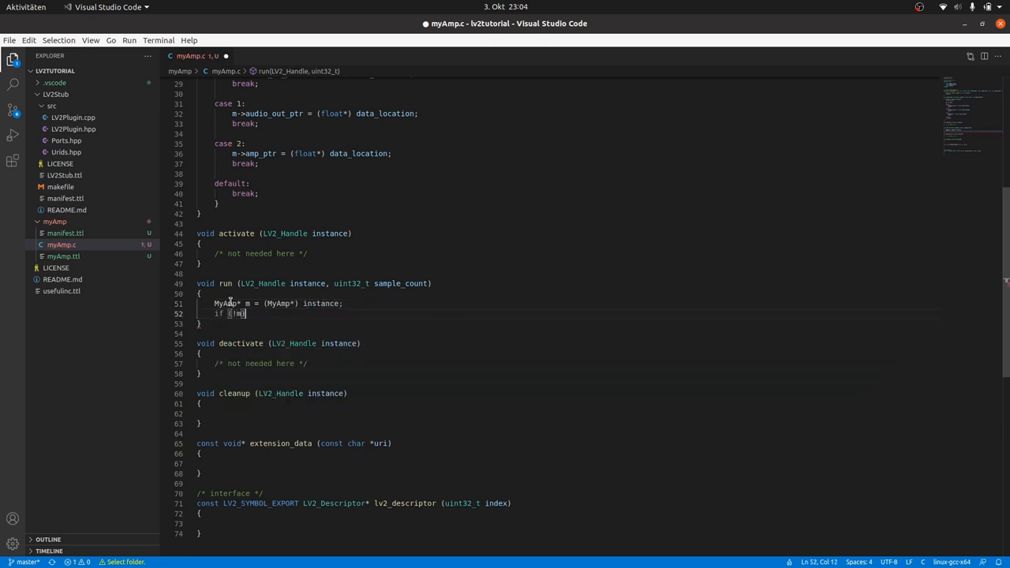
type("return;")
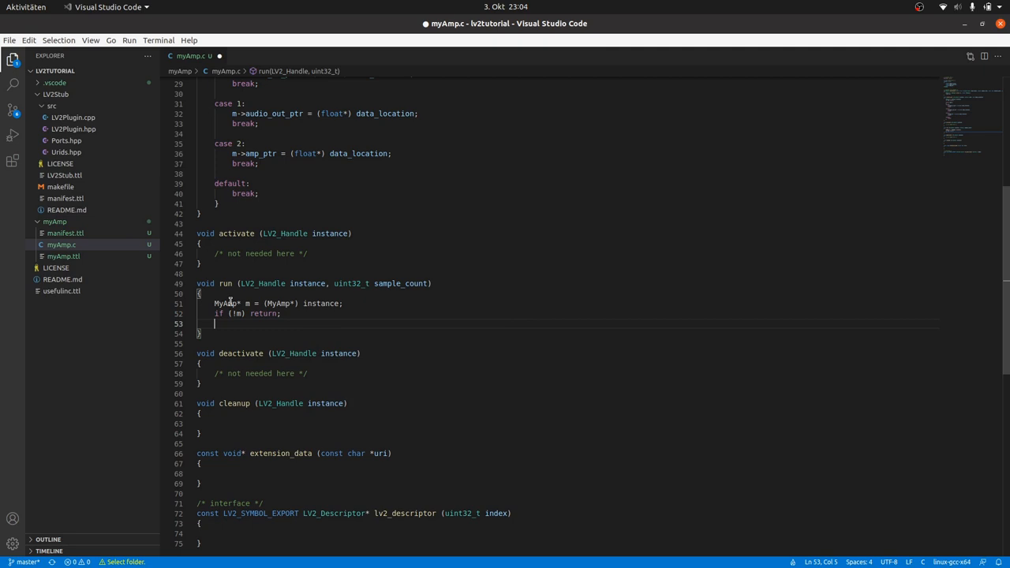
type("if")
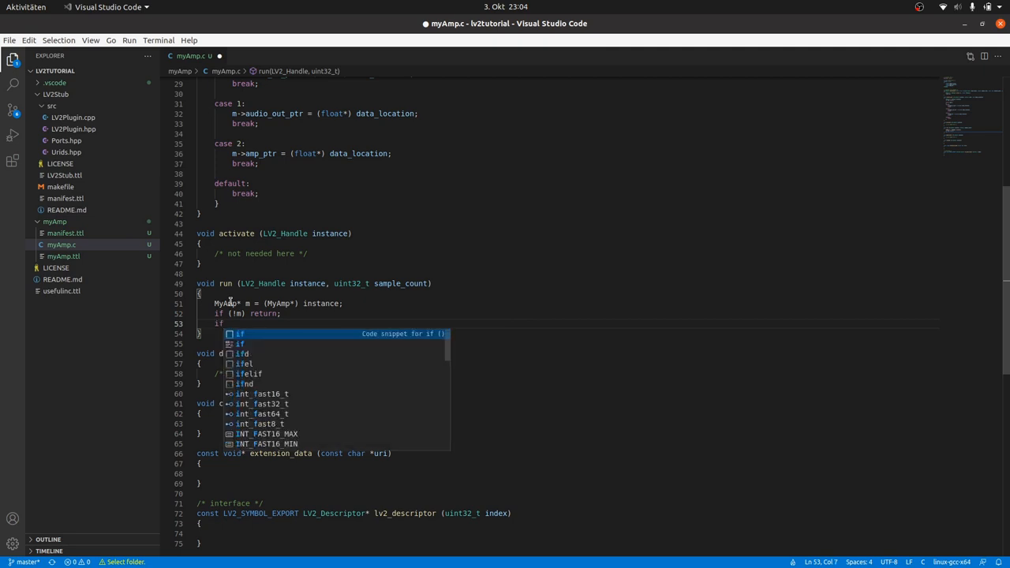
type("(!m)")
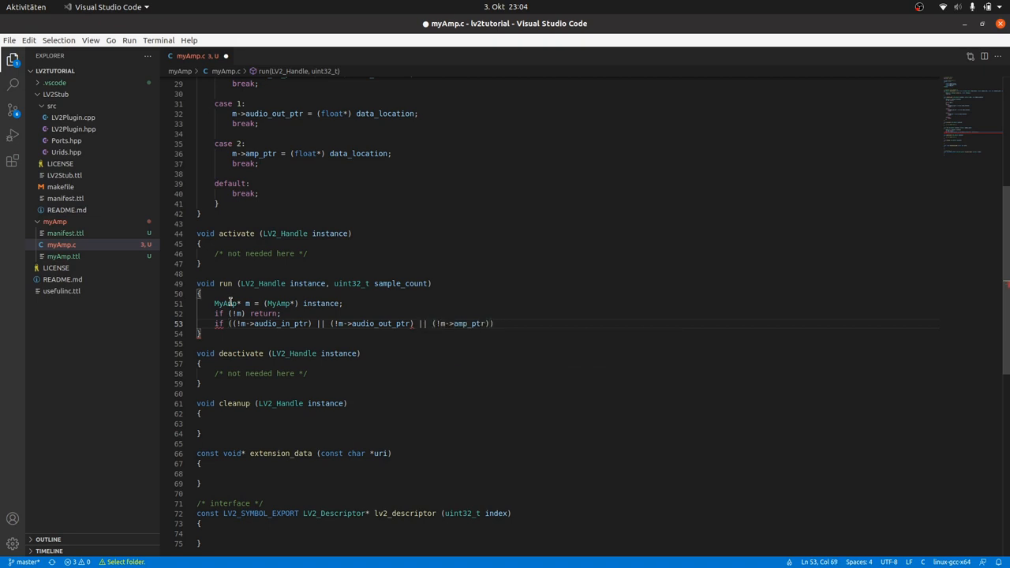
type("return;")
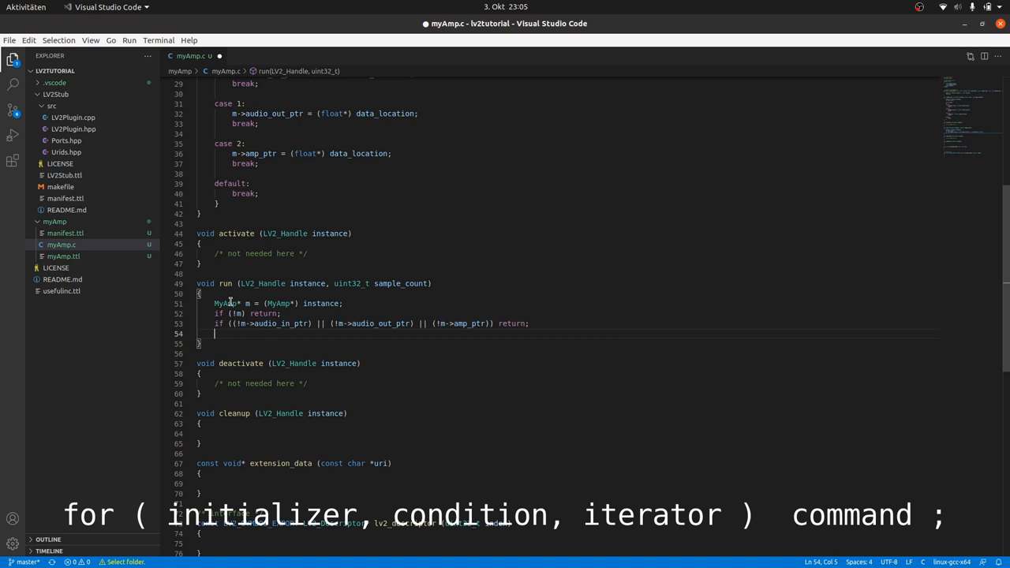
type("f")
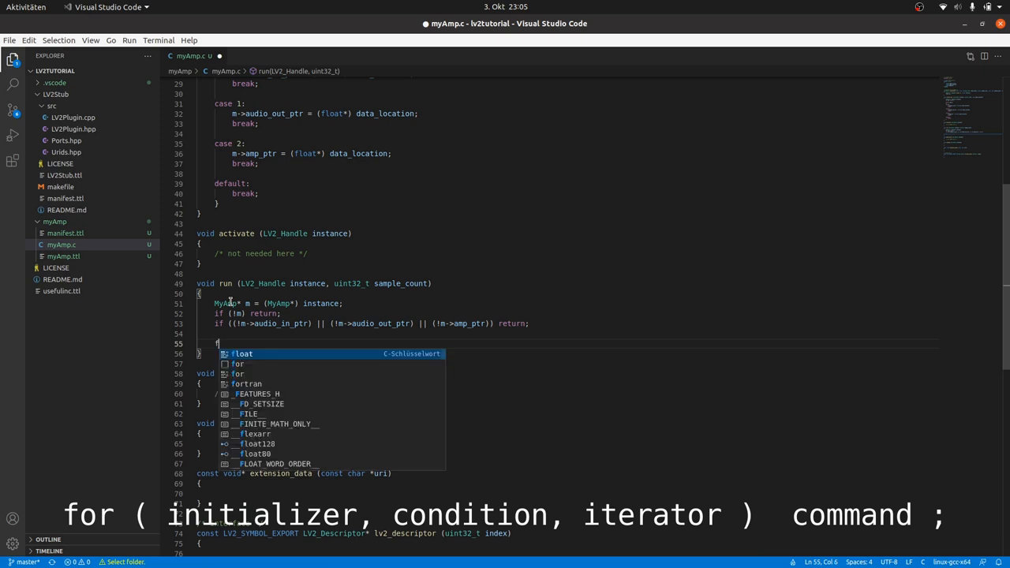
- Loop i over sample_count setting audio_out_ptr[i] to audio_in_ptr[i] * *amp_ptr, then save
type("for (uint32_t i =")
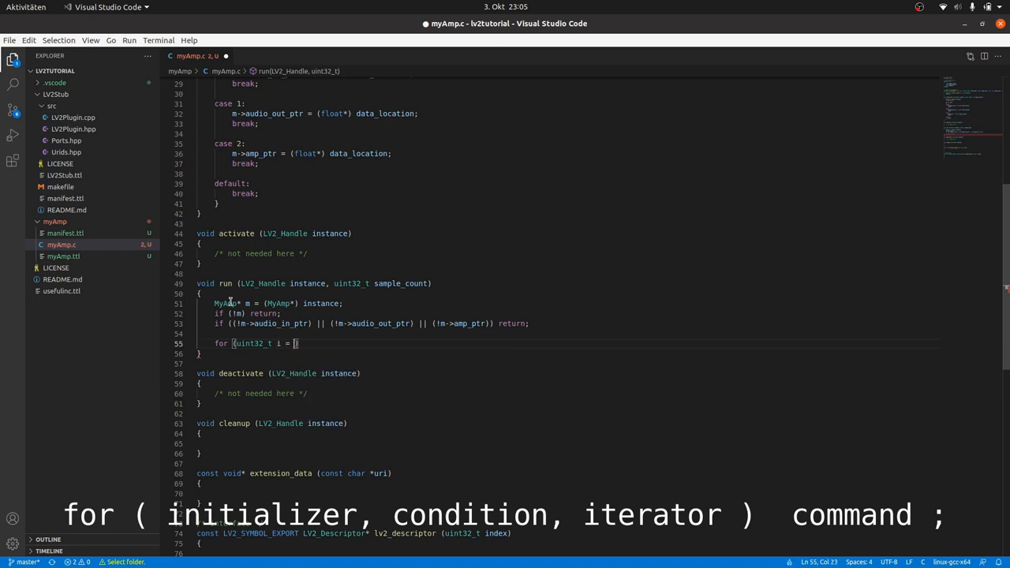
type("0; i < s")
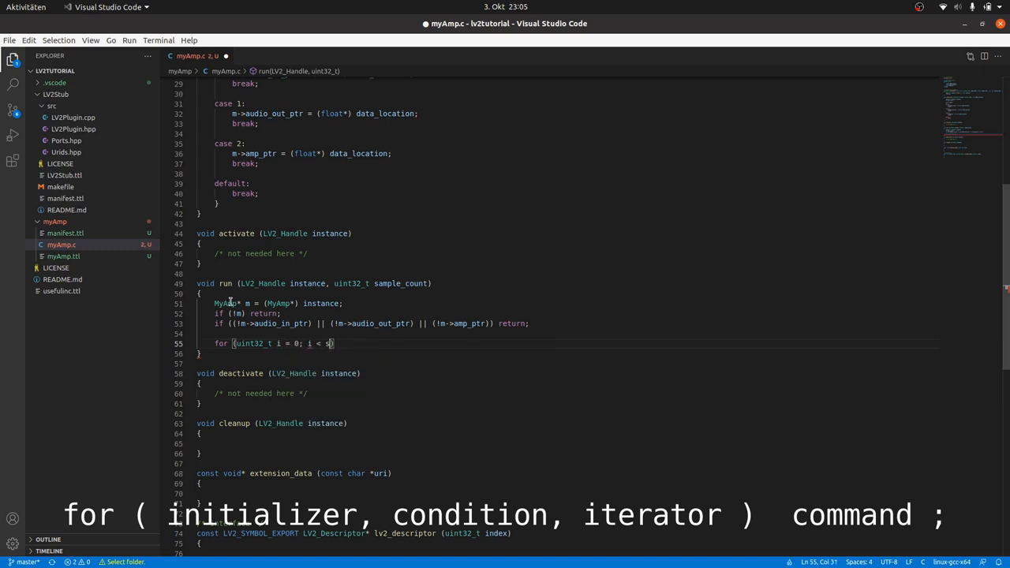
type("sample_count; ++i")
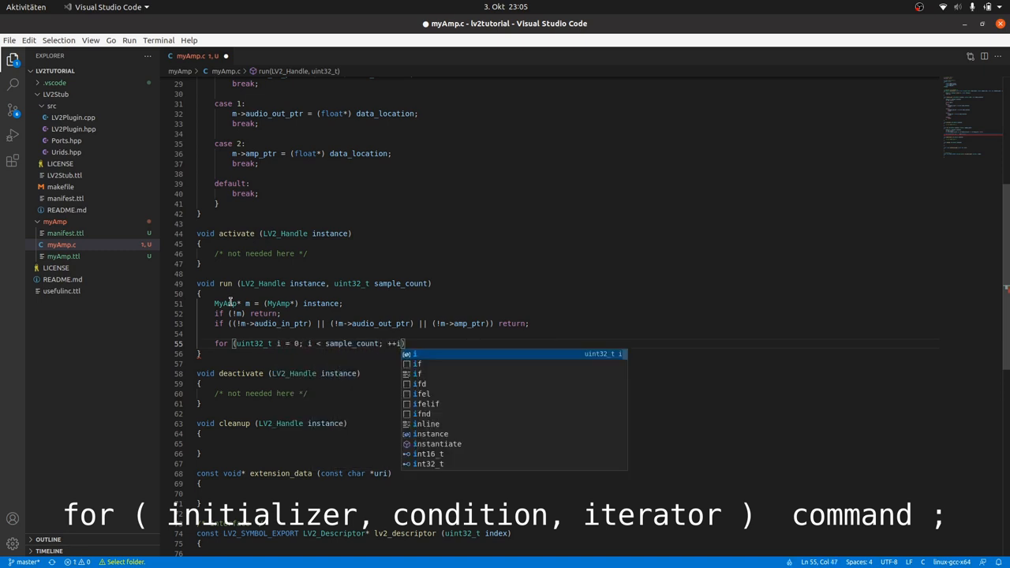
key("Escape")
type("{")
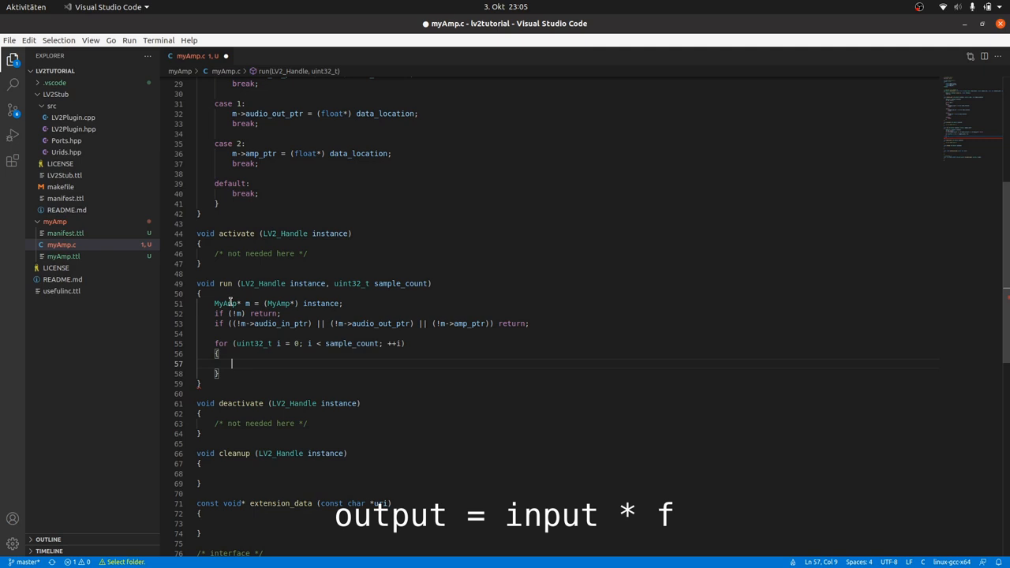
type("m->audio_out_ptr")
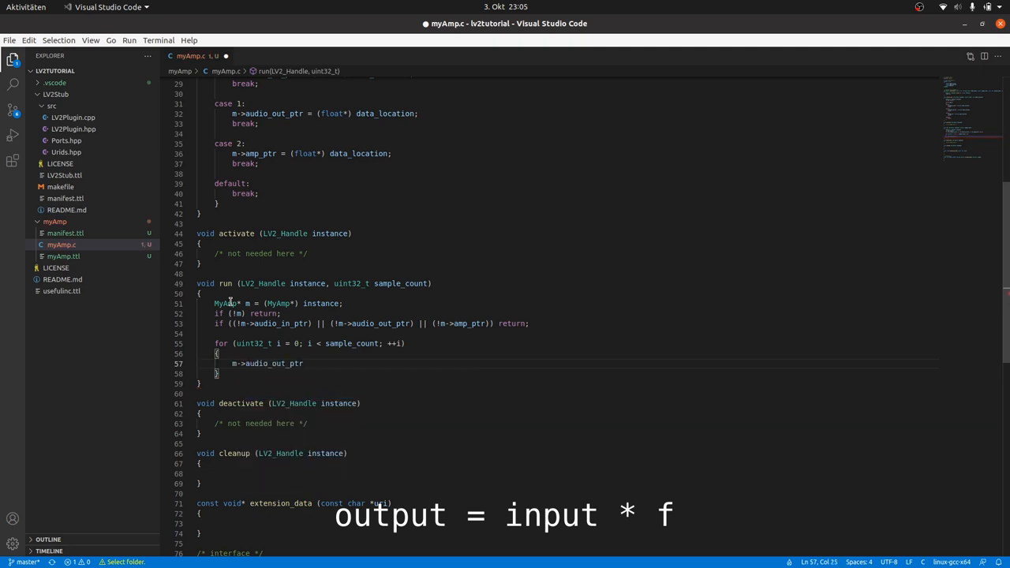
type("[i] = m->audio_in_ptr[i] *")
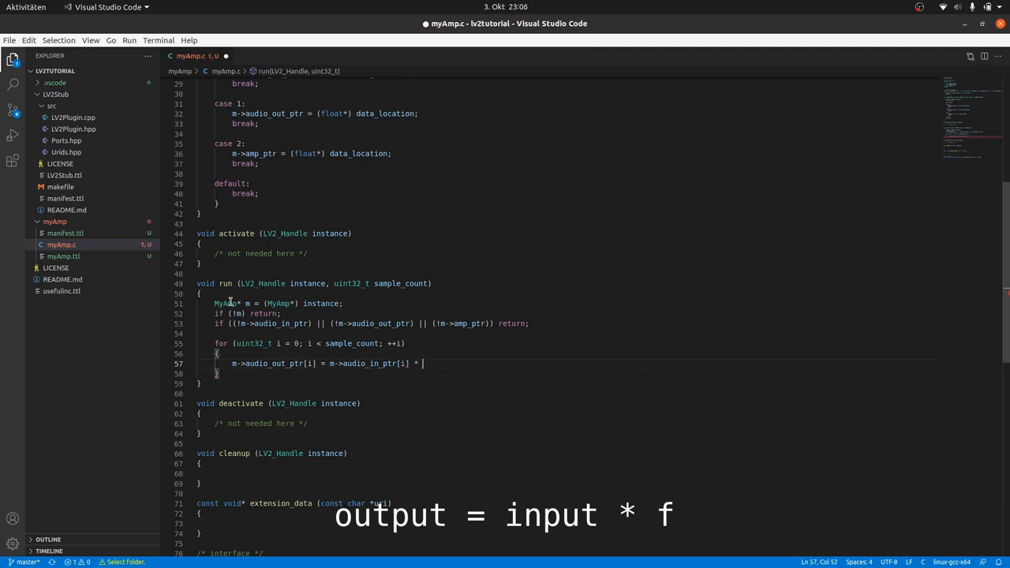
type("(m->amp_ptr);")
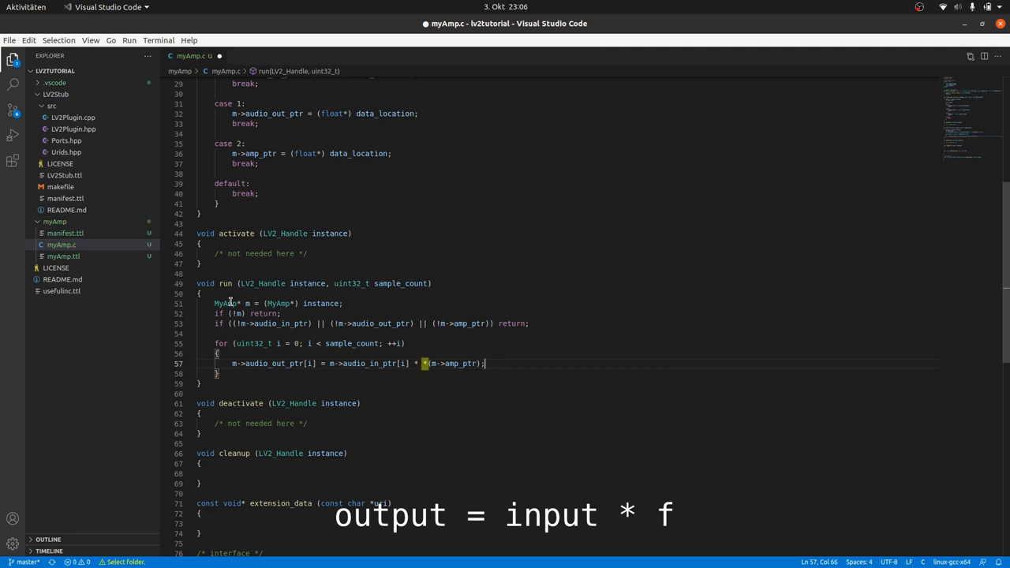
key("ctrl+s")
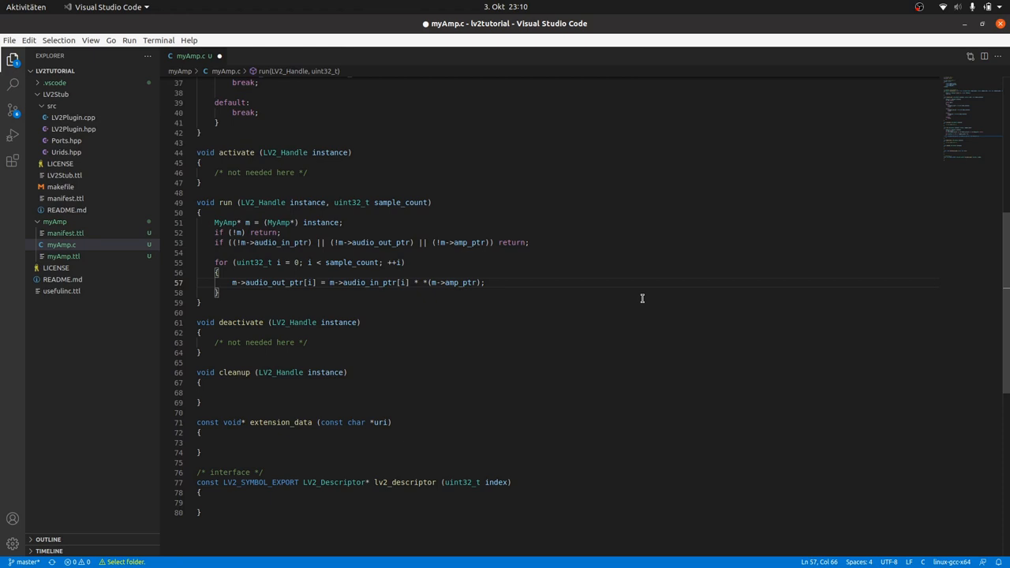
- Give cleanup the MyAmp cast, null check and free (m), then select extension_data's name and uri
scroll("up", 3)
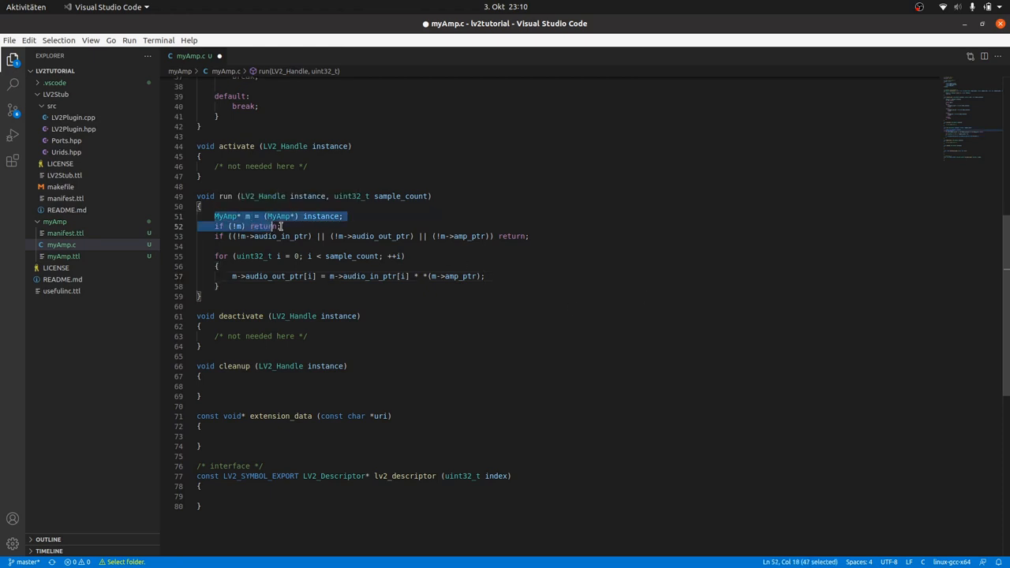
left_click(243, 385)
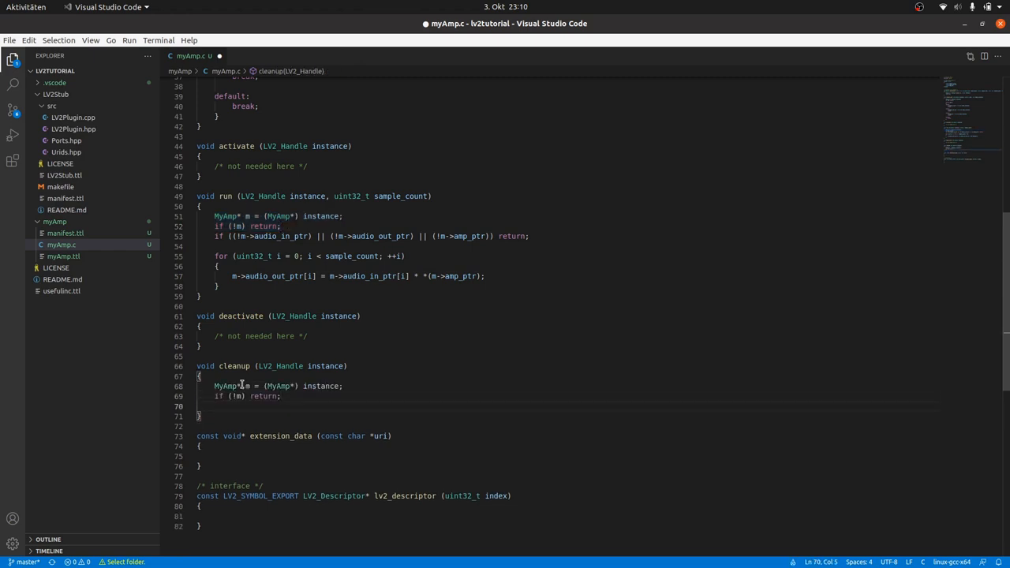
type("free (m);")
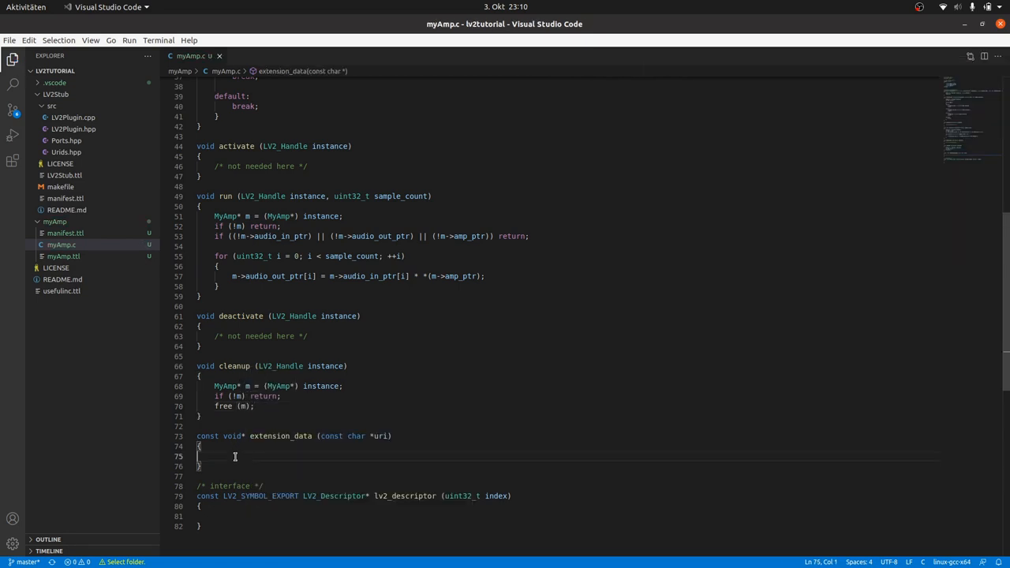
double_click(280, 435)
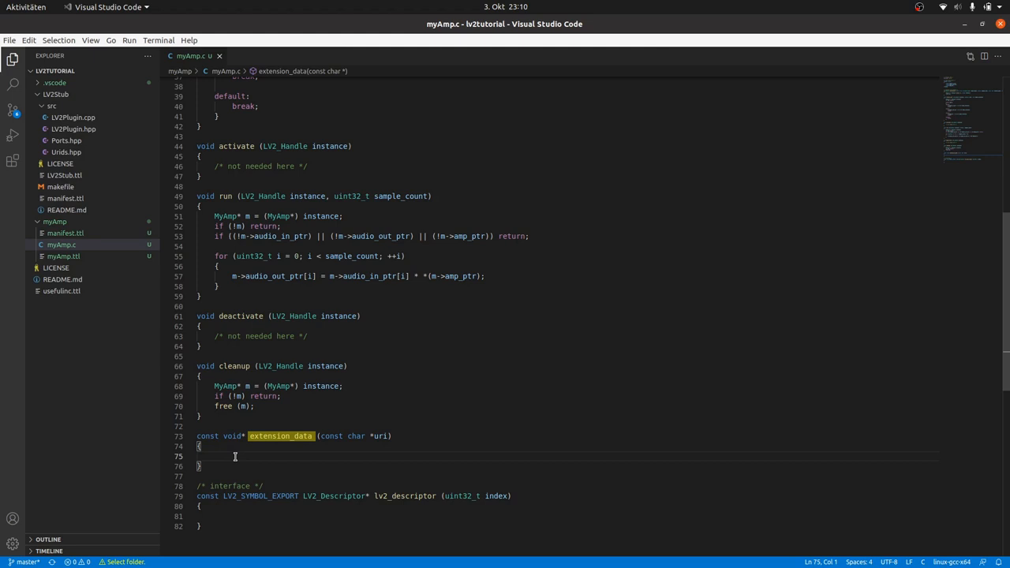
double_click(365, 435)
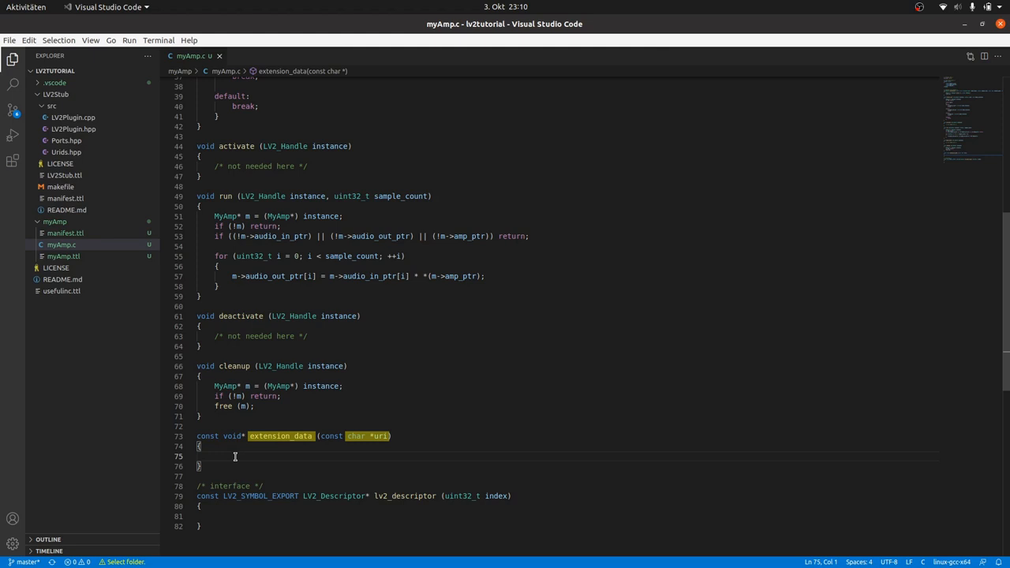
- Select extension_data's void* return type and write return NULL; in its body
double_click(233, 436)
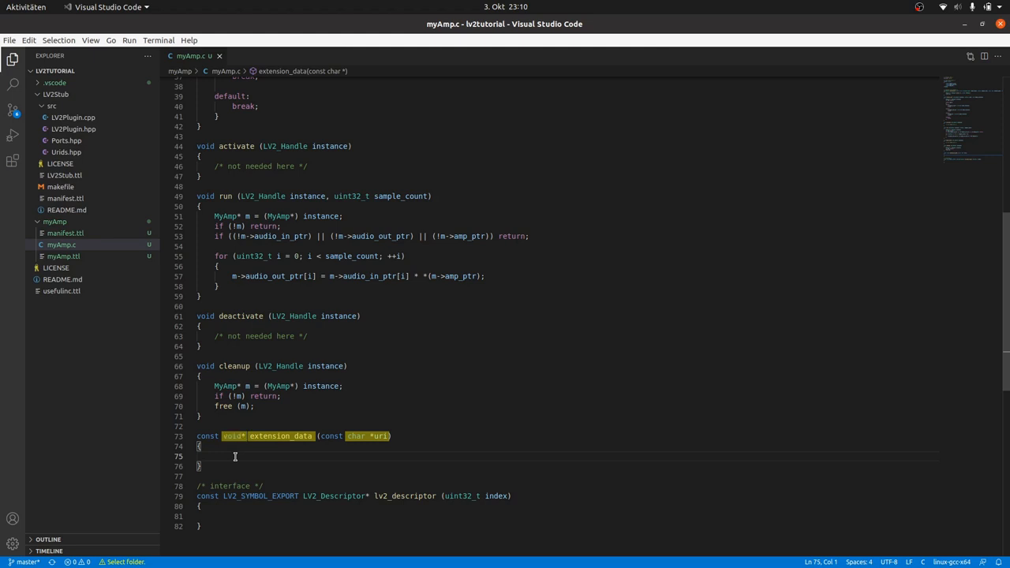
type("return NULL;")
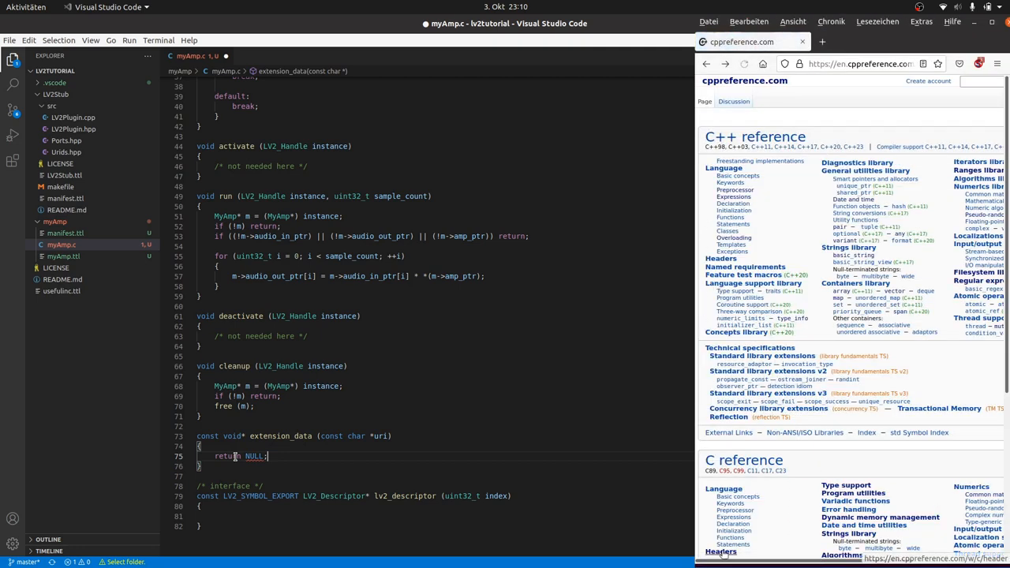
- Open the C standard library Headers page on cppreference.com in Firefox
left_click(720, 551)
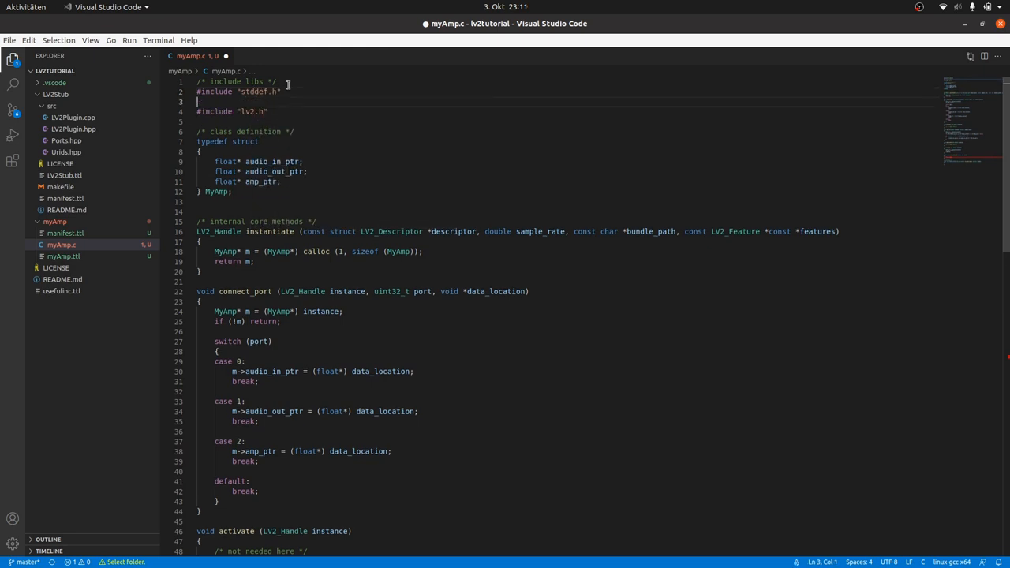
- Add #include "stdint.h", #include "stdlib.h" and //#include "math.h" at the top of myAmp.c
type("#include")
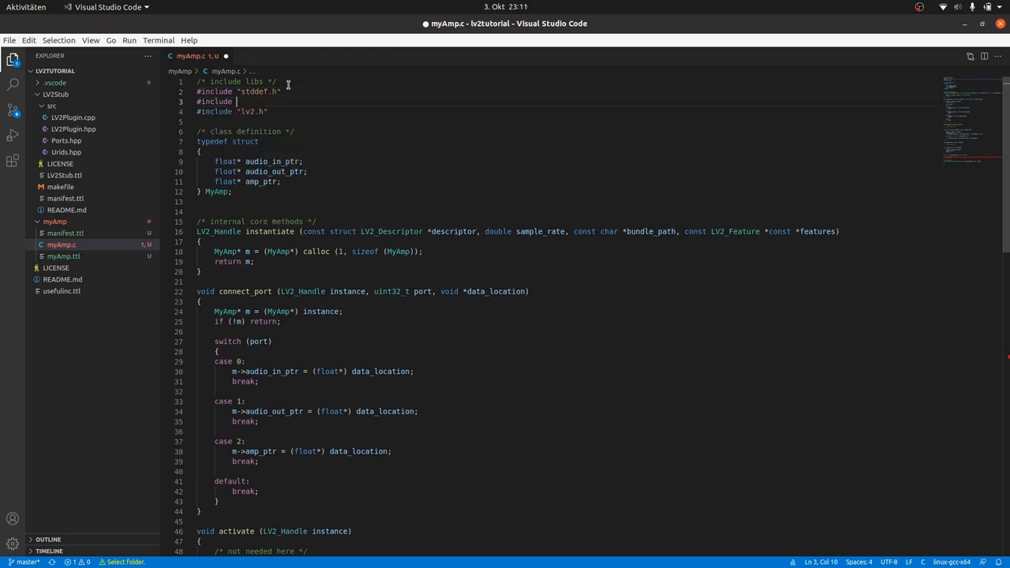
type("stdint.h")
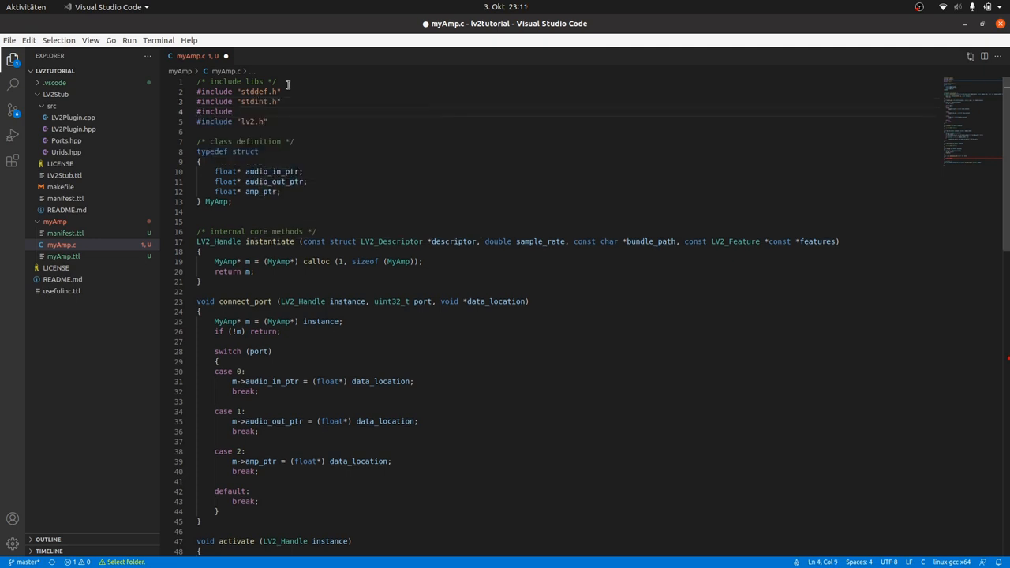
type("\"stdlib.h\"")
type("//#include \"math.h\"")
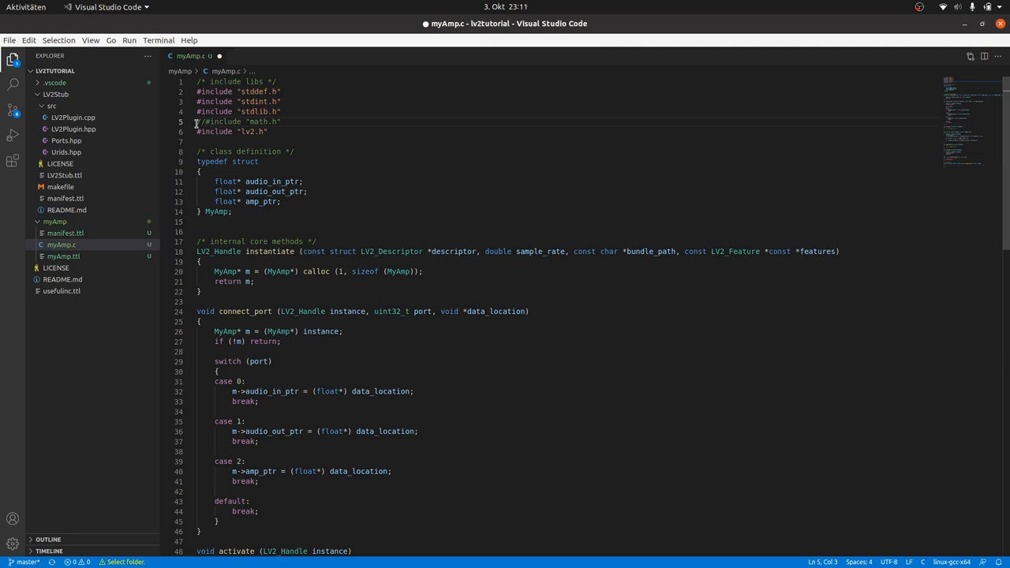
scroll("down", 3)
type("return NULL;")
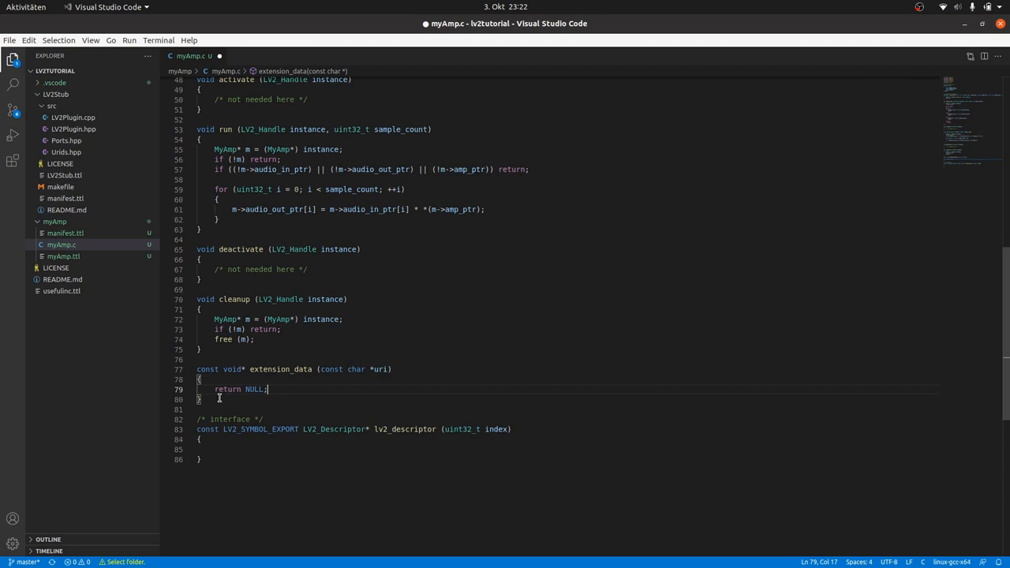
- Define const LV2_Descriptor descriptor with the plugin URI and all seven callbacks, then save
type("/* descriptor")
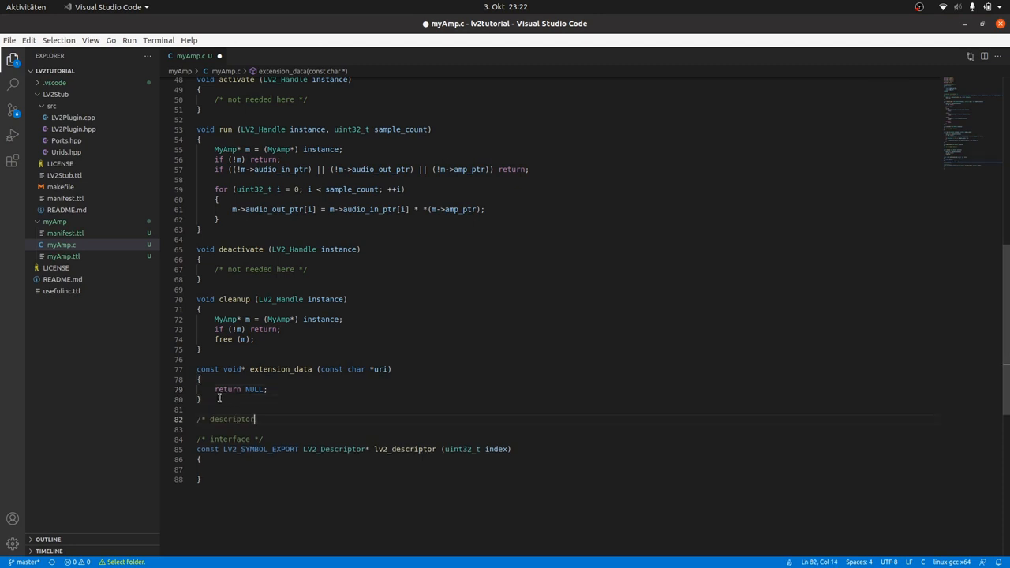
type("const")
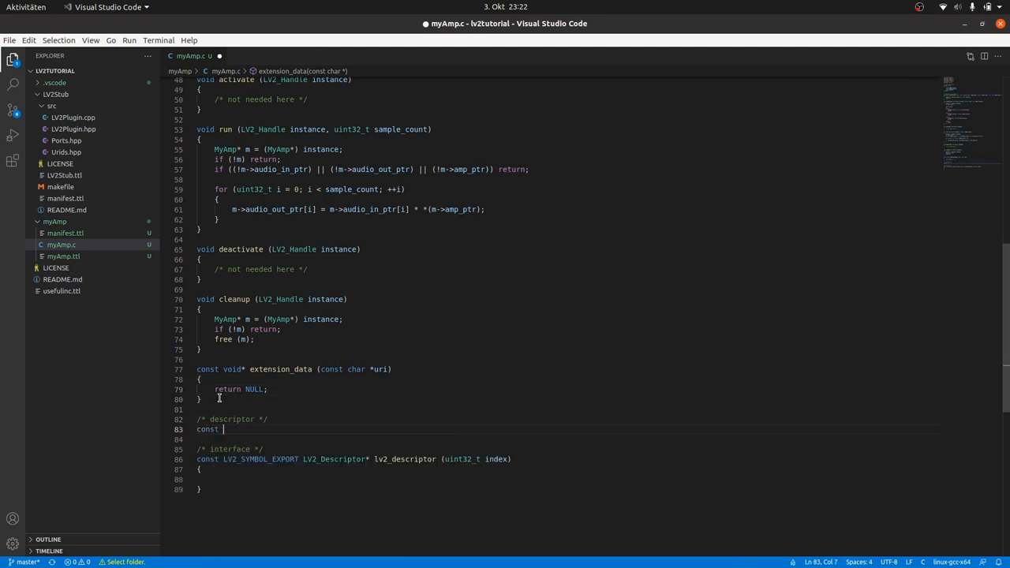
type("LV2_Descriptor")
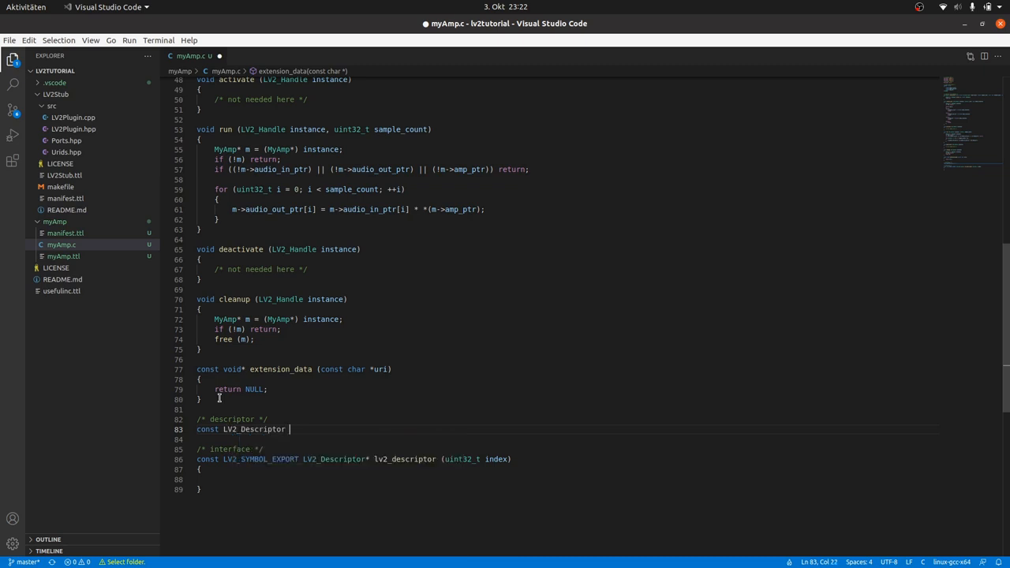
type("descriptor =")
type("deactivate")
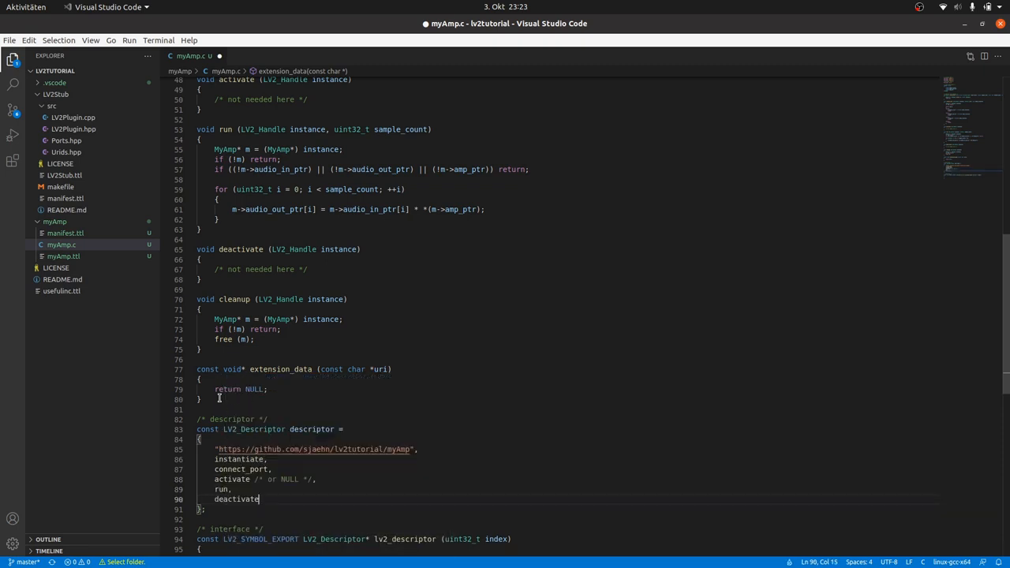
type("/* or NULL */,")
type("extension_data /")
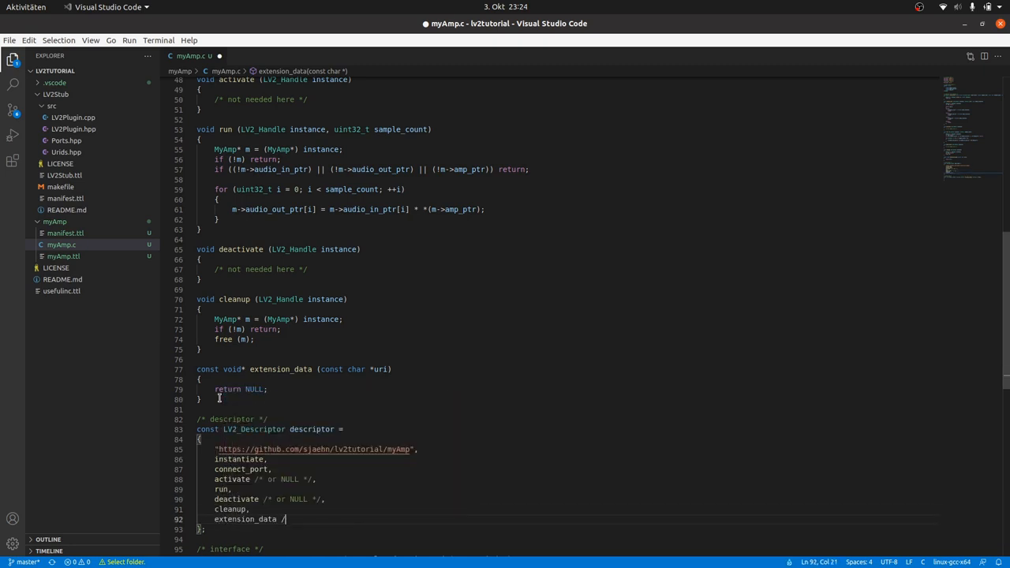
type("* or NULL */")
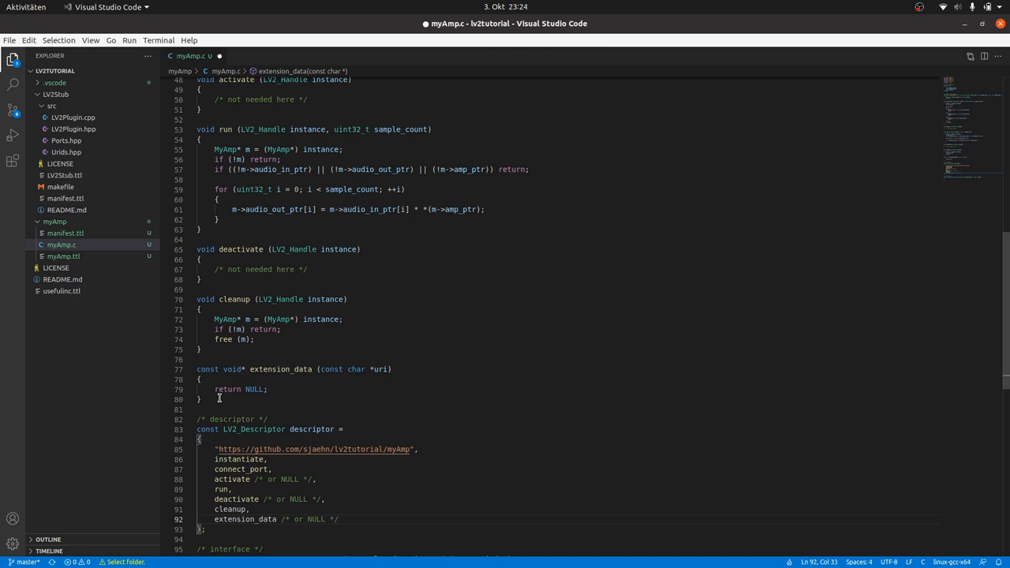
key("ctrl+s")
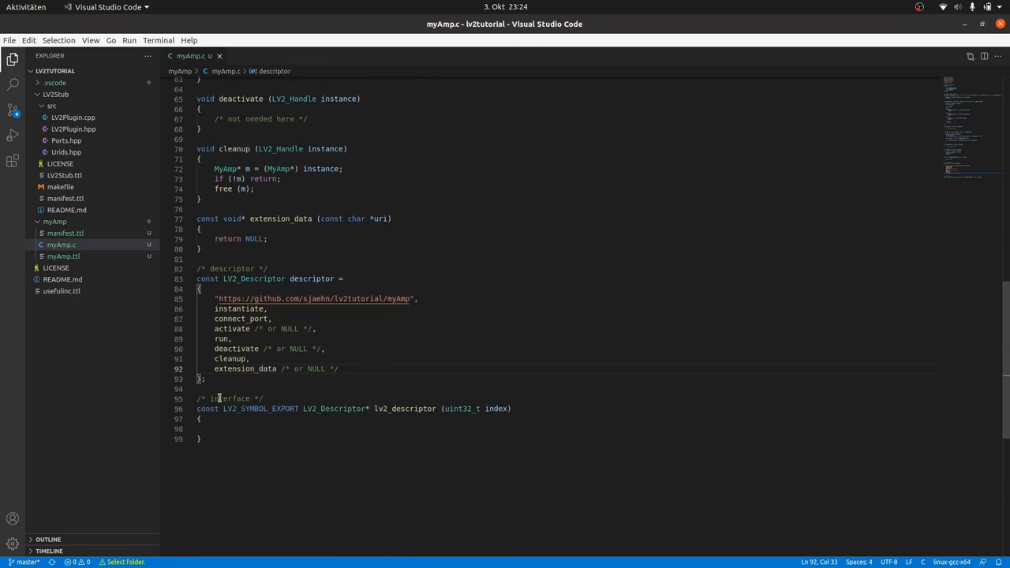
- Make lv2_descriptor return &descriptor when index == 0, else NULL, and save
left_click(229, 428)
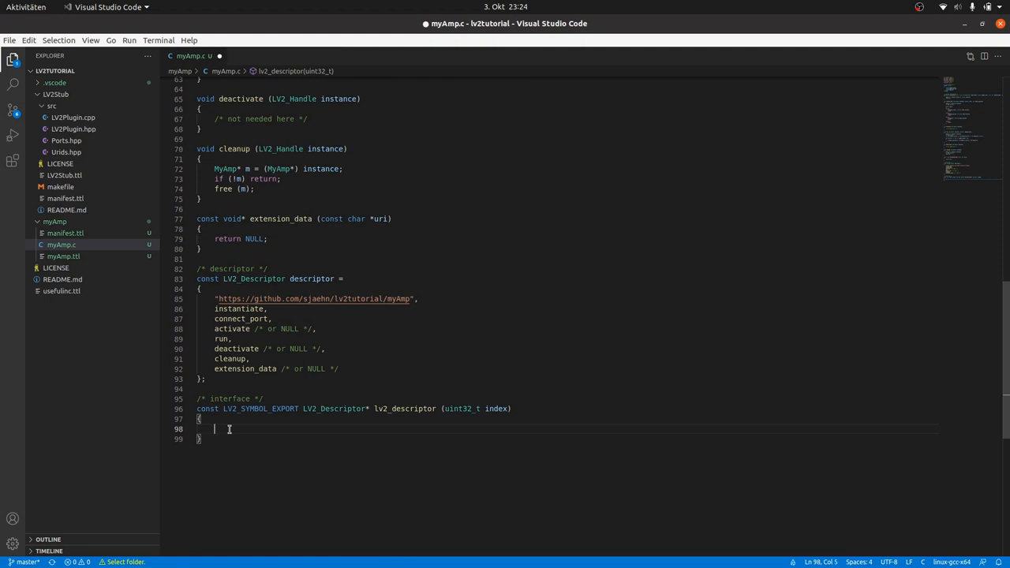
type("if (index ==")
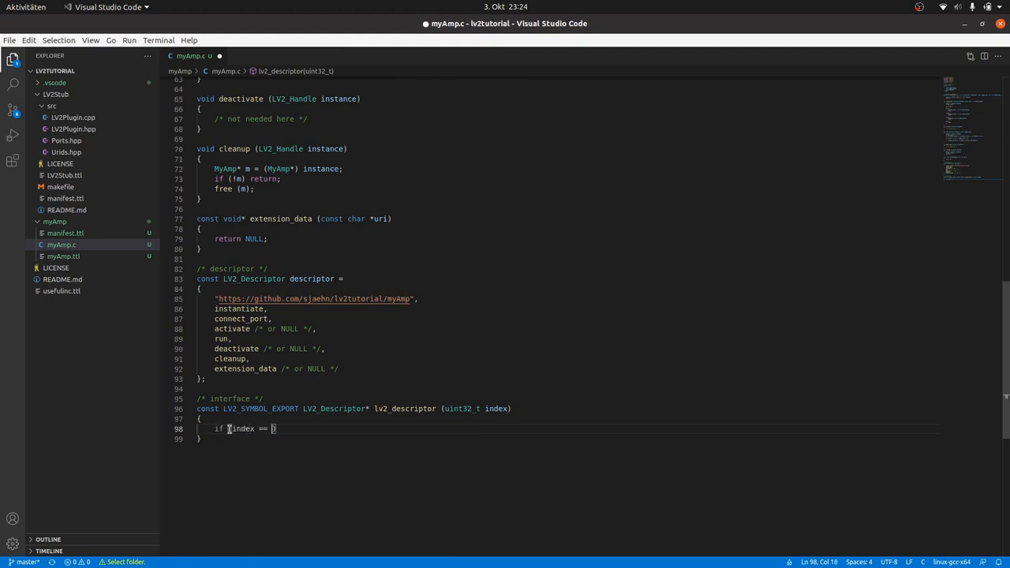
type("0) return")
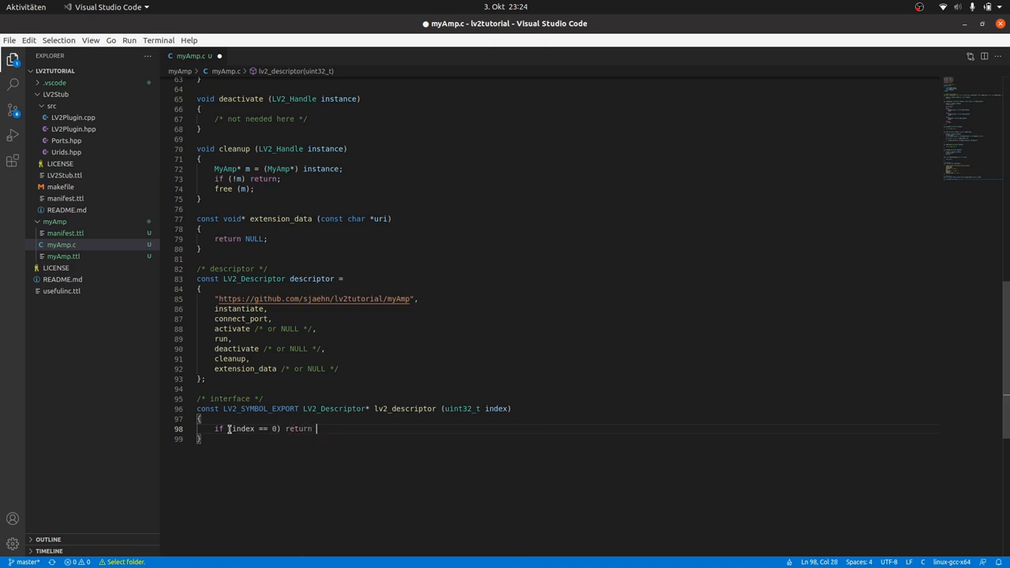
type("descriptor;")
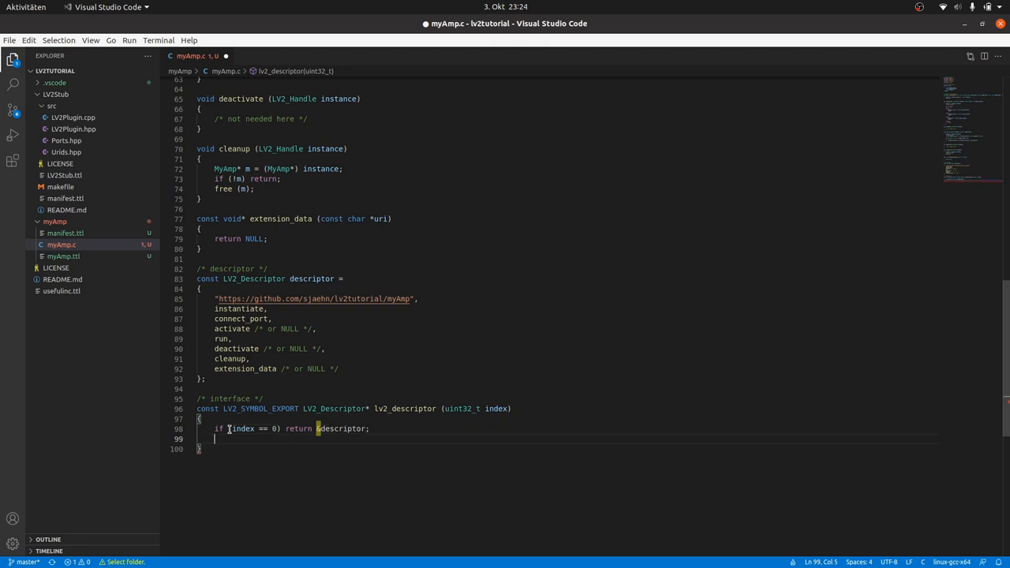
type("else return NULL;")
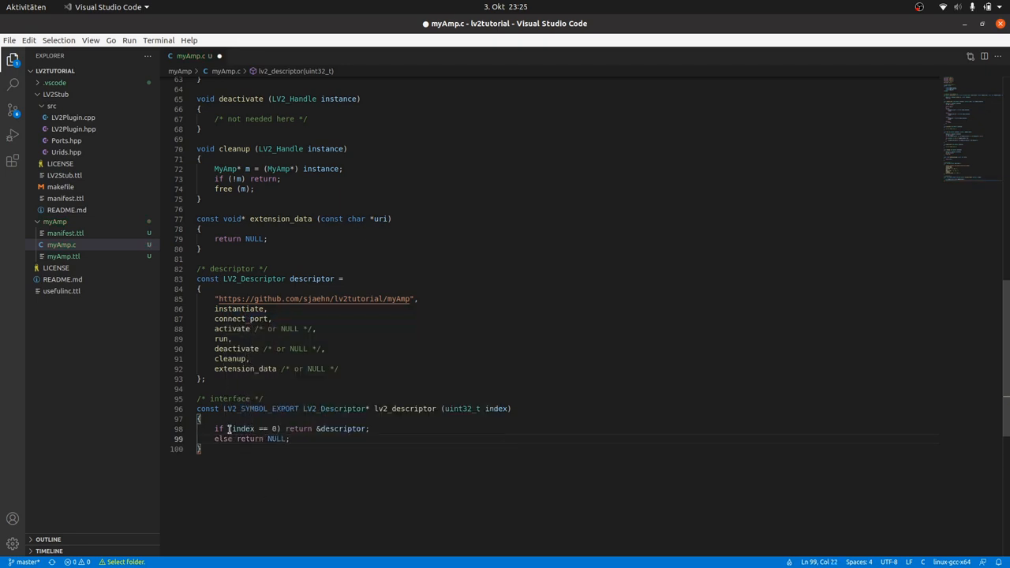
key("ctrl+s")
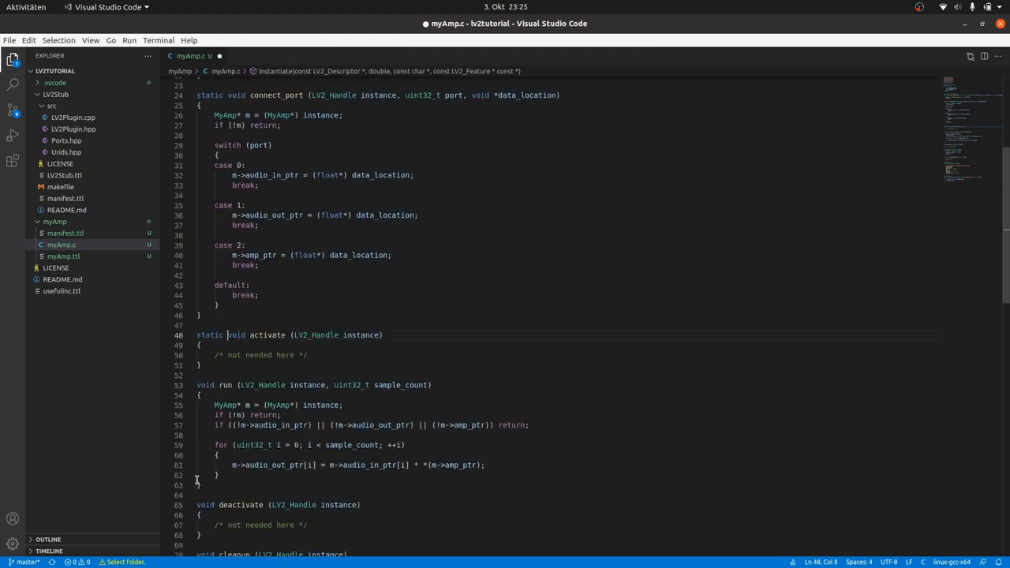
- Scroll down and select the const keyword on the LV2_Descriptor declaration line
scroll("down", 3)
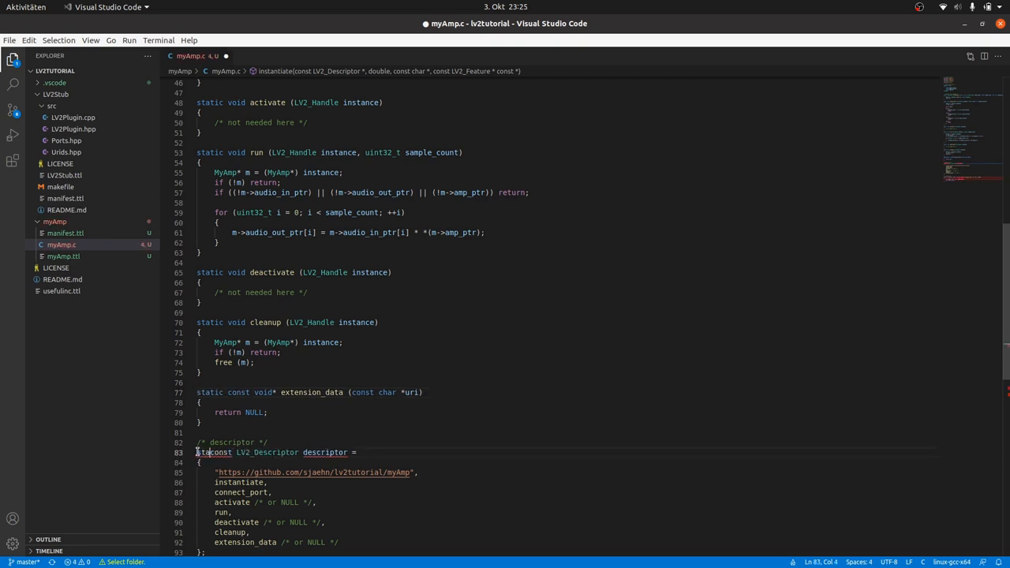
double_click(239, 286)
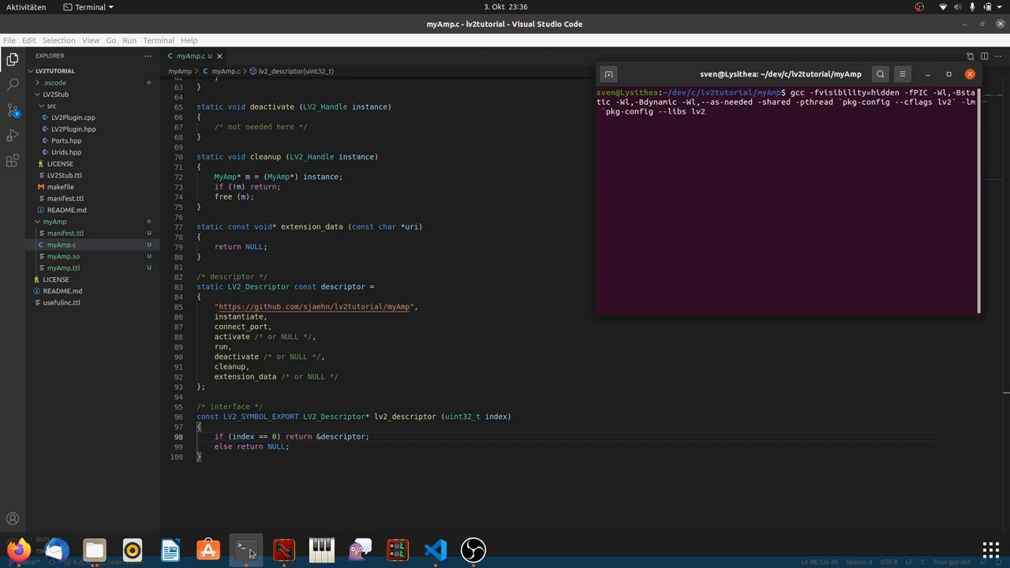
- Complete the gcc command with 'myAmp.c -o myAmp.so', run it, and bring up Files
type("my")
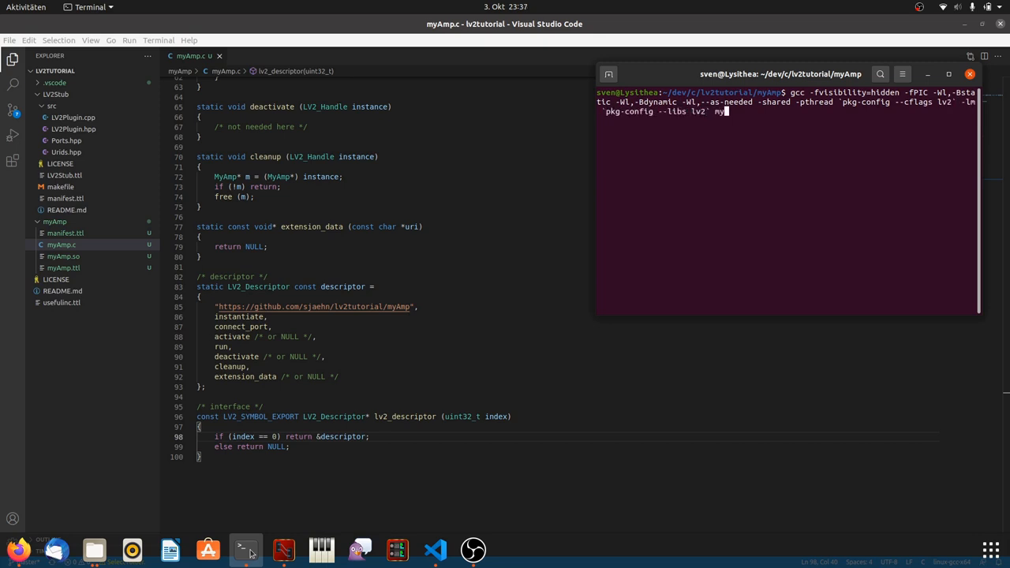
type(".c -o my")
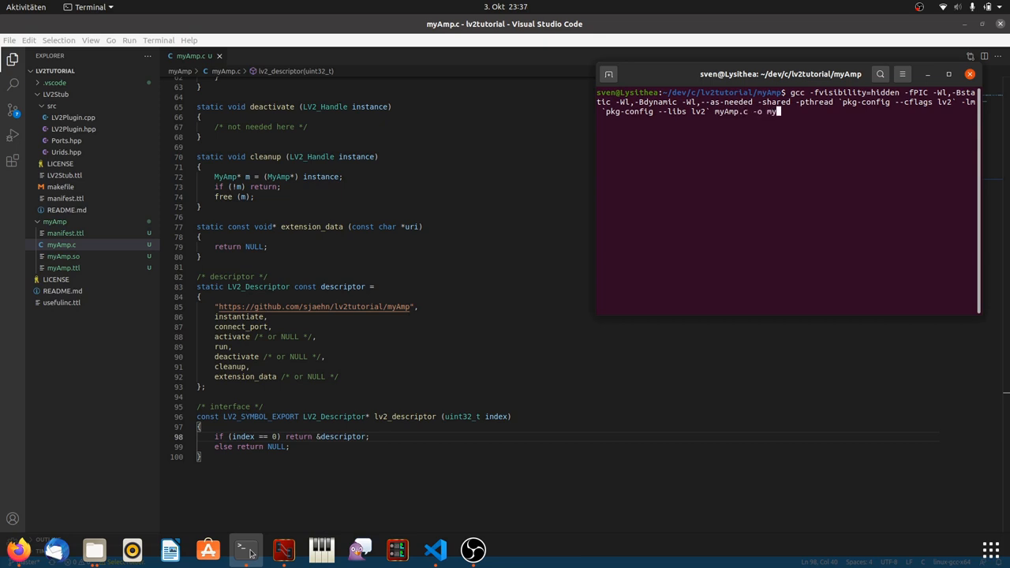
key("Return")
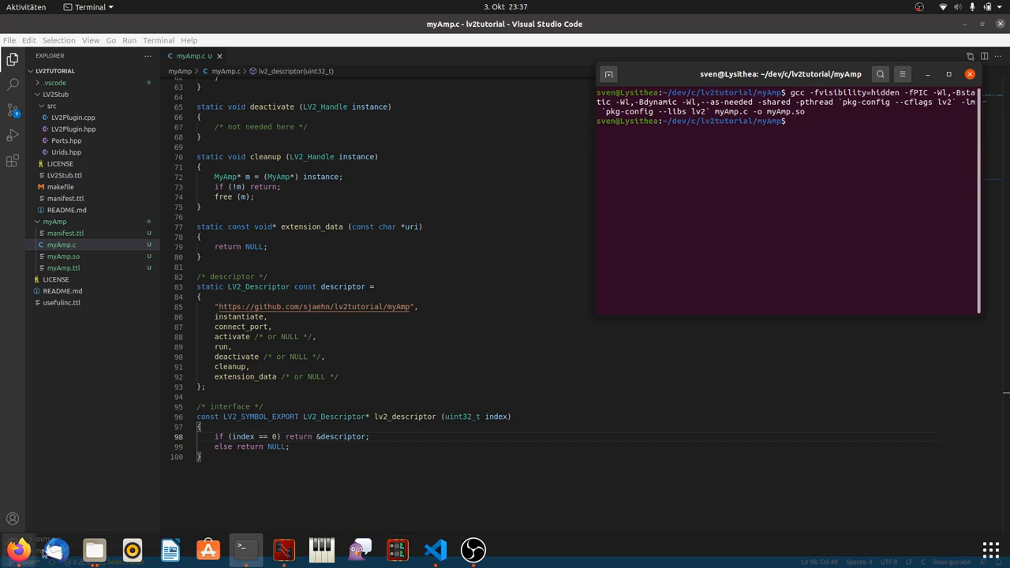
left_click(94, 550)
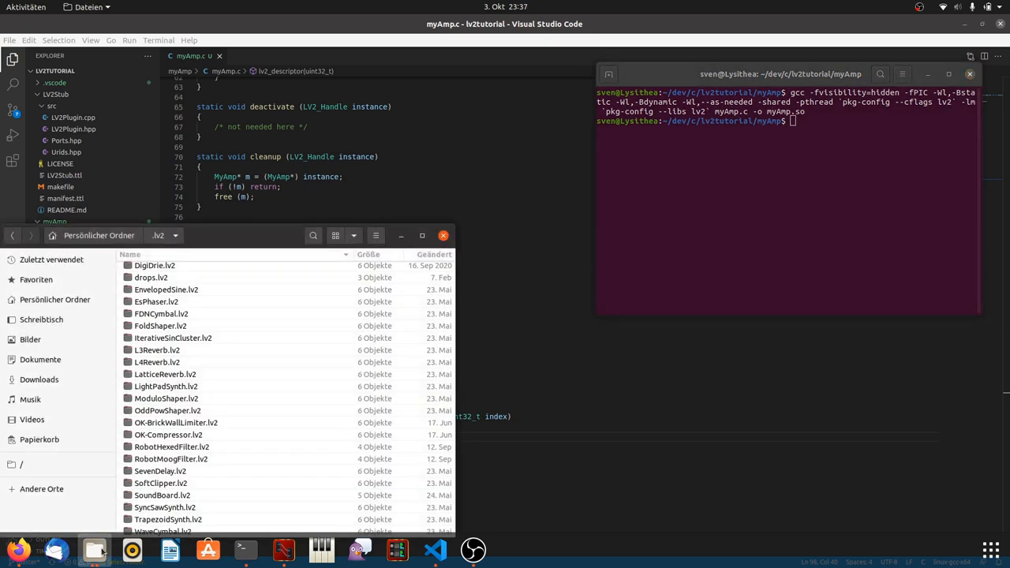
- Create a new folder named myAmp.lv2 in ~/.lv2 and open it
left_click(167, 410)
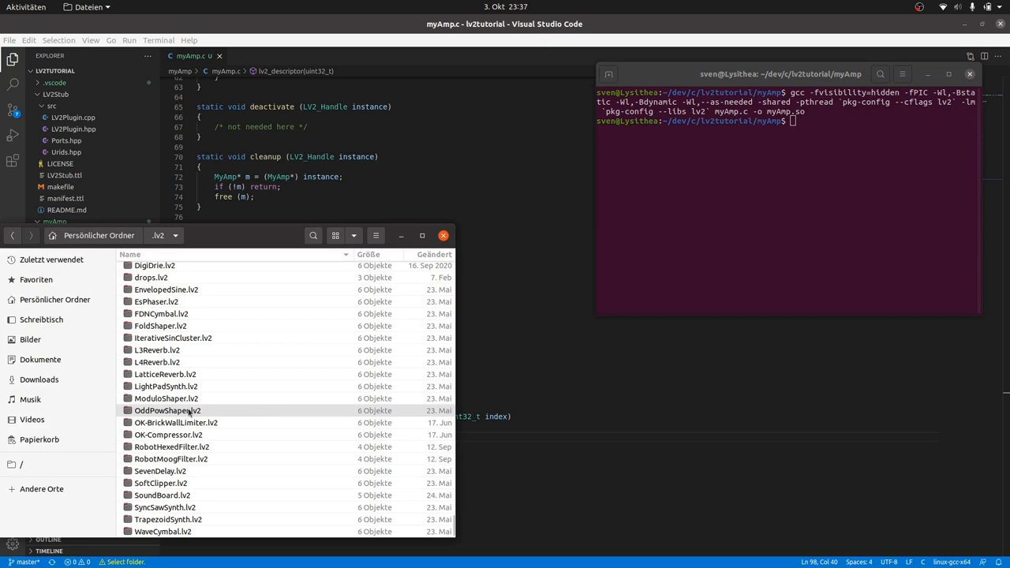
left_click(376, 235)
type("m")
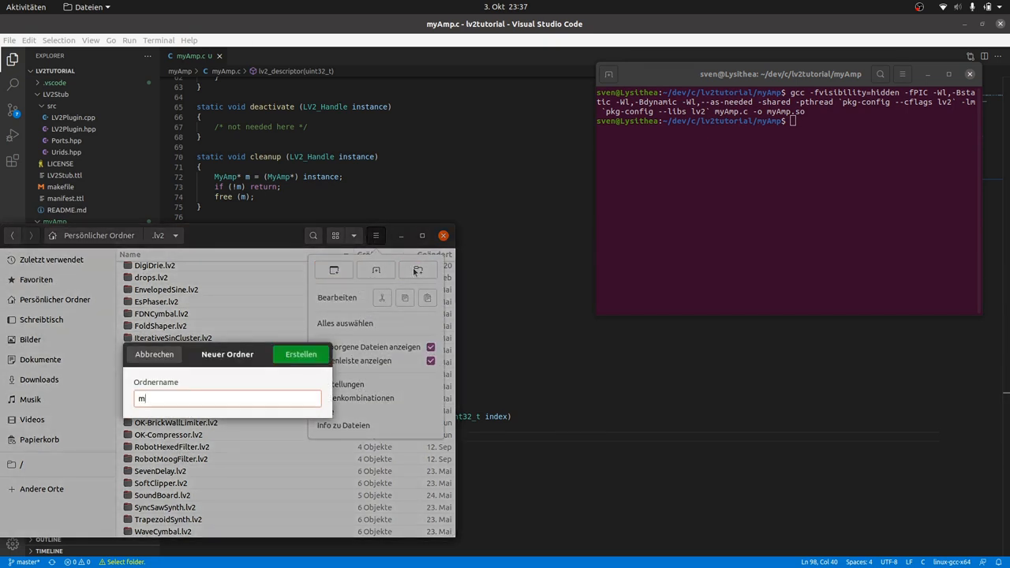
type("yAmp")
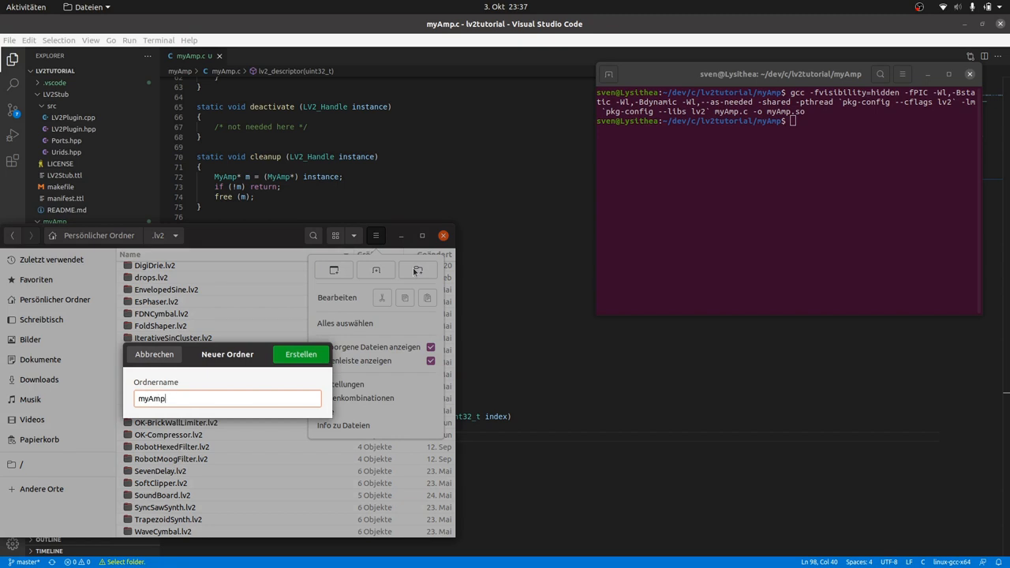
left_click(301, 353)
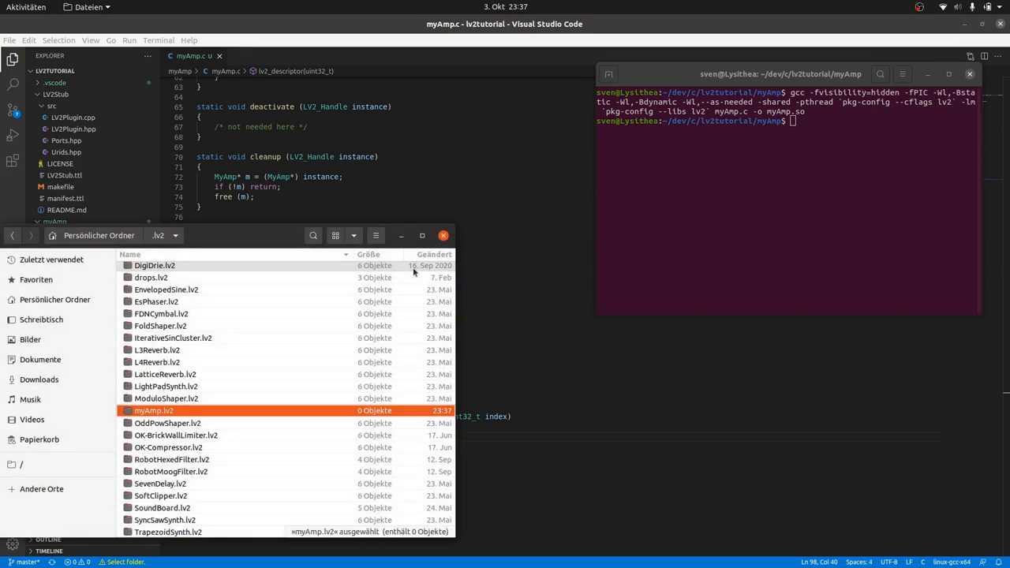
double_click(153, 410)
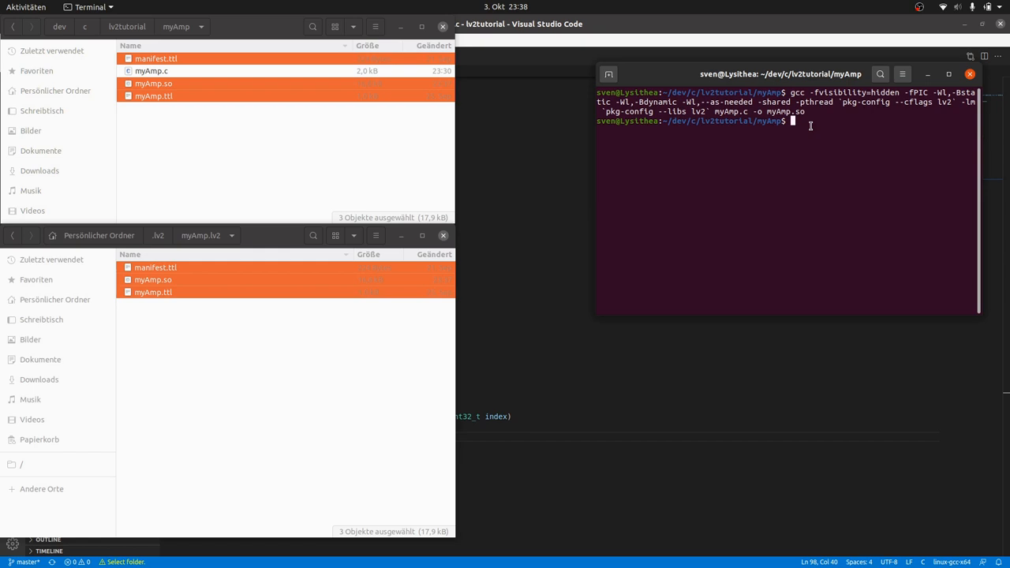
type("jalv.gtk3 https")
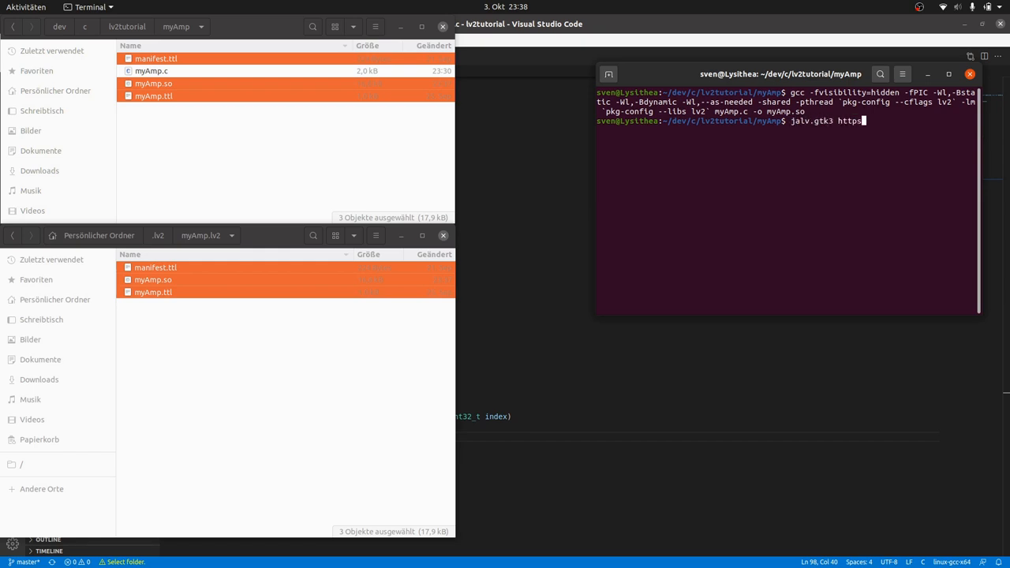
type("://github.com/sj")
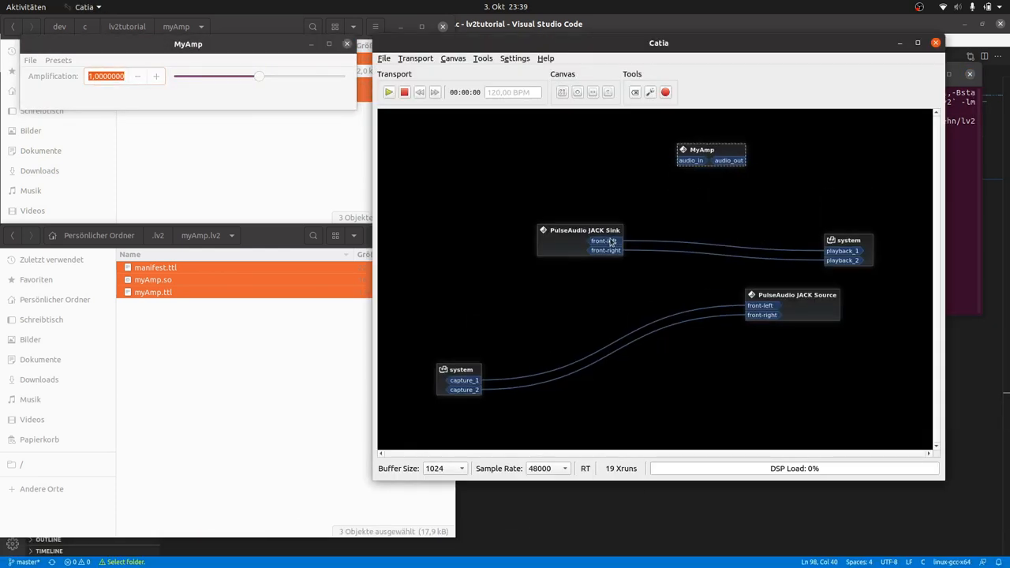
- Disconnect the PulseAudio JACK Sink from system playback
right_click(606, 250)
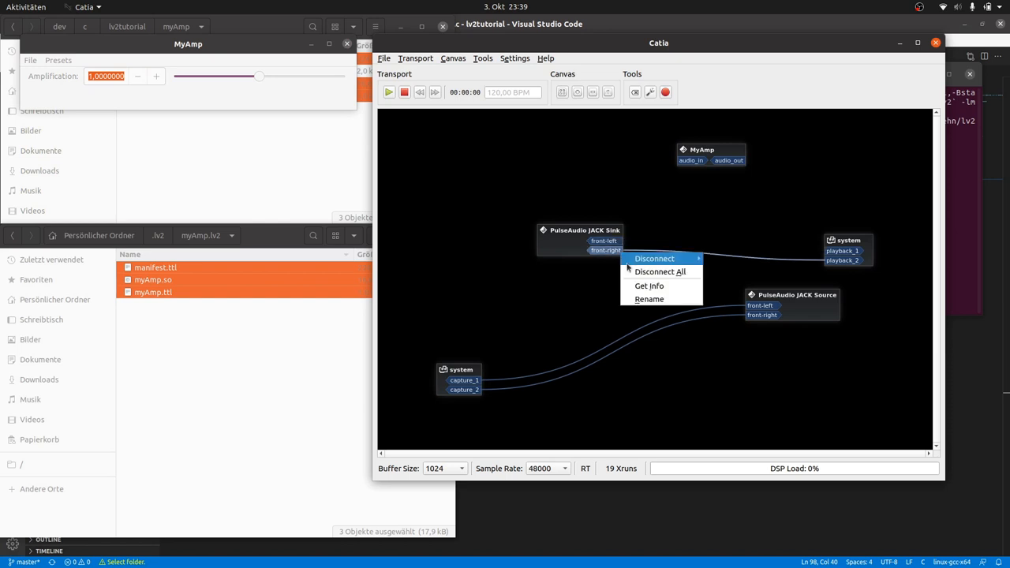
left_click(654, 258)
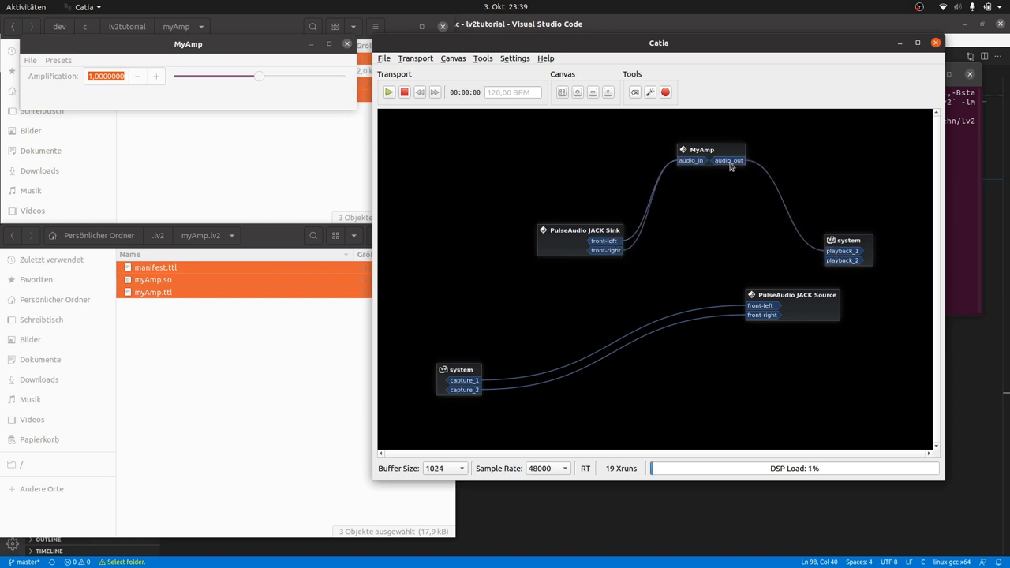
mouse_move(576, 112)
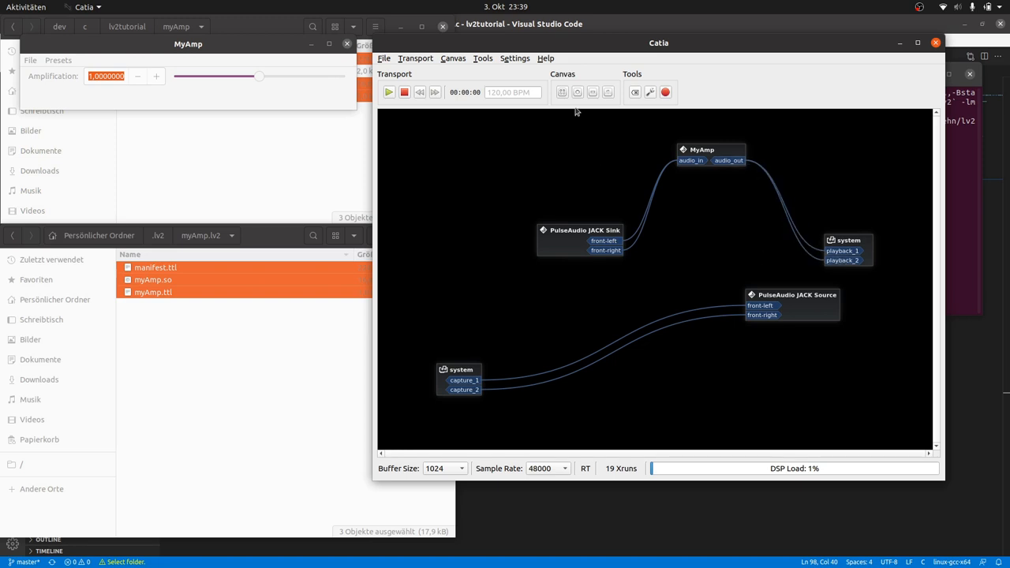
- Sweep the MyAmp Amplification slider from 0.47 to 1.9, settling at about 1.0
left_click_drag(261, 76, 253, 76)
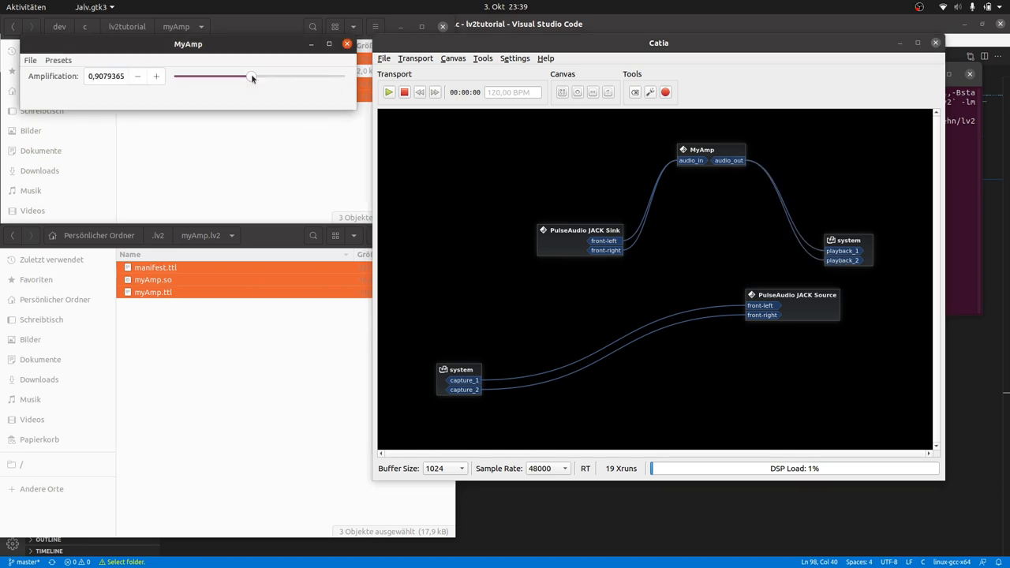
left_click_drag(252, 77, 213, 76)
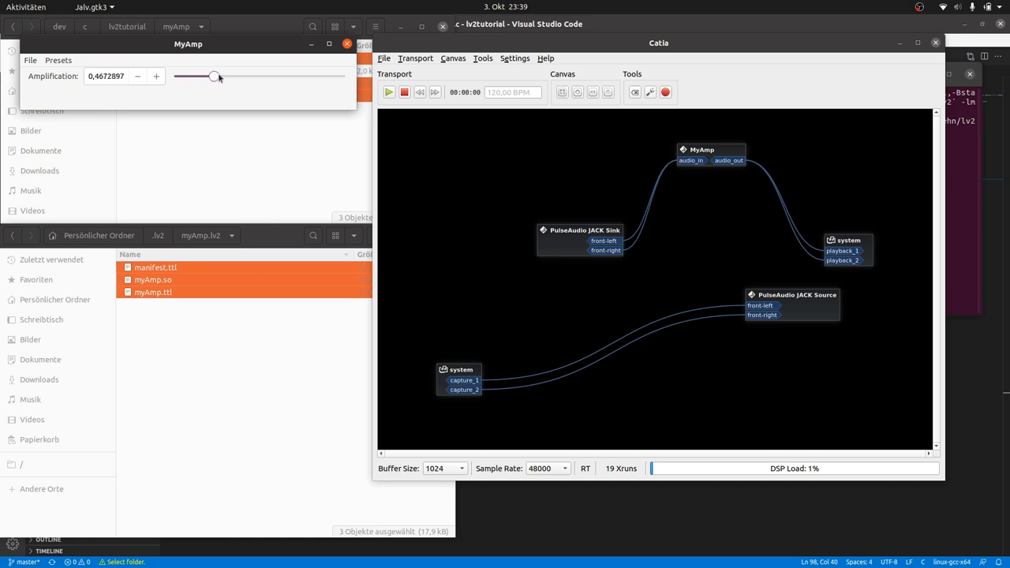
left_click_drag(214, 76, 334, 76)
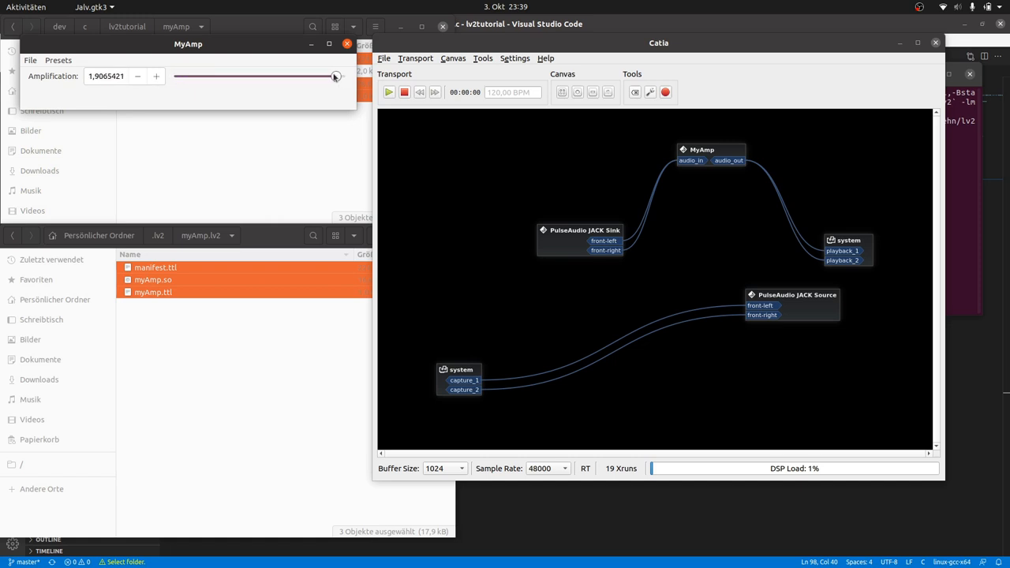
left_click_drag(334, 76, 255, 76)
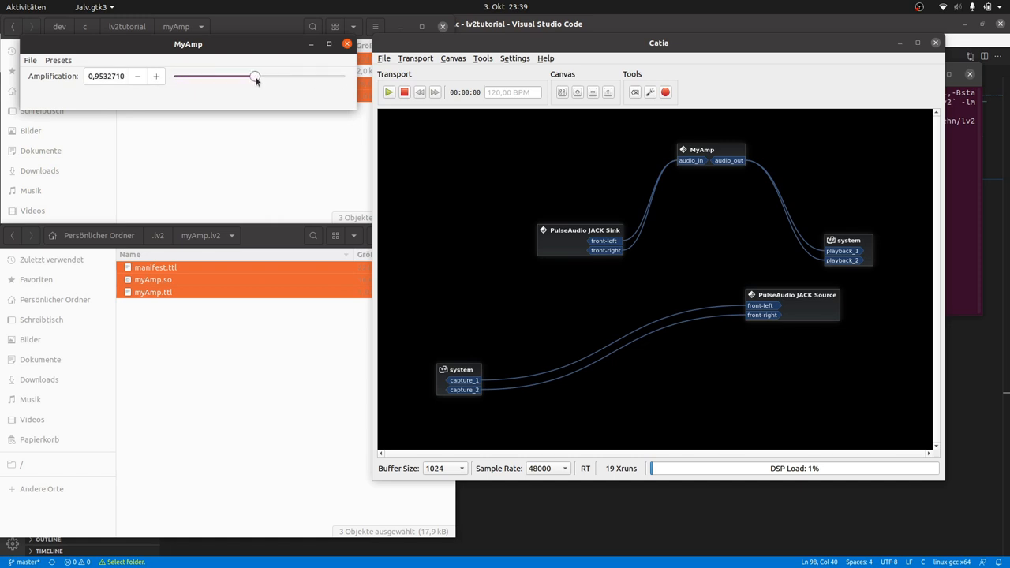
left_click_drag(254, 76, 260, 77)
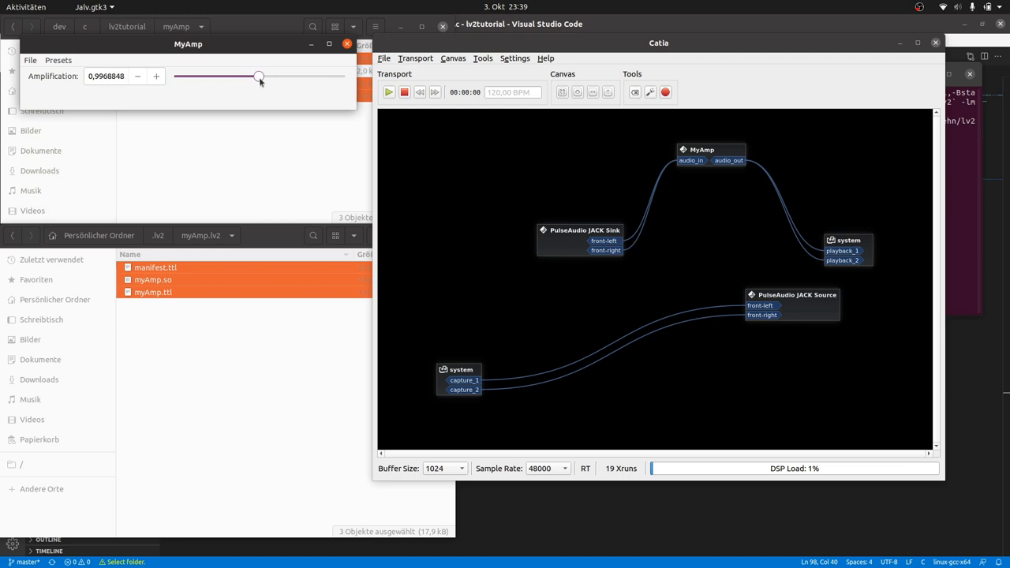
left_click_drag(259, 75, 260, 75)
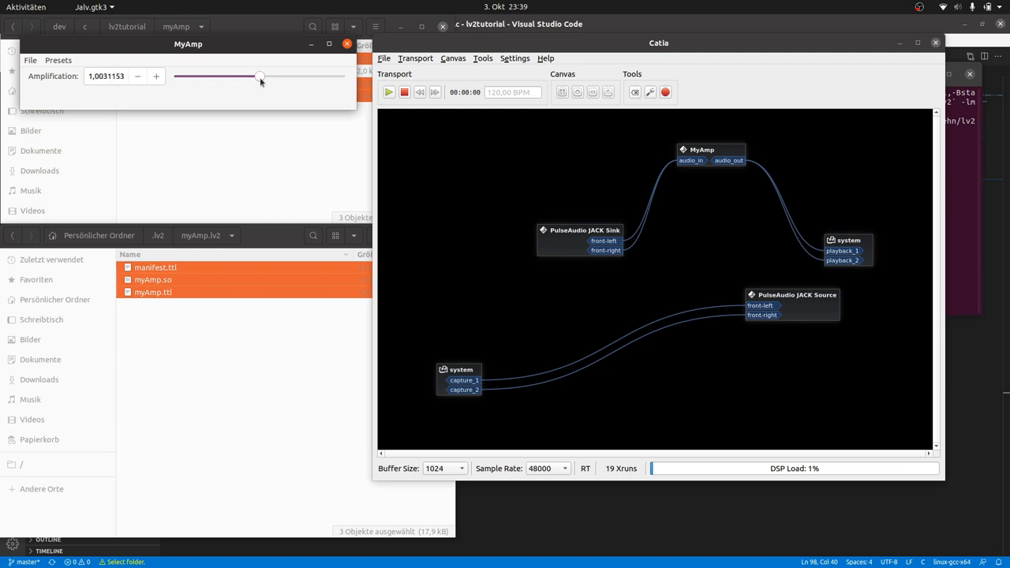